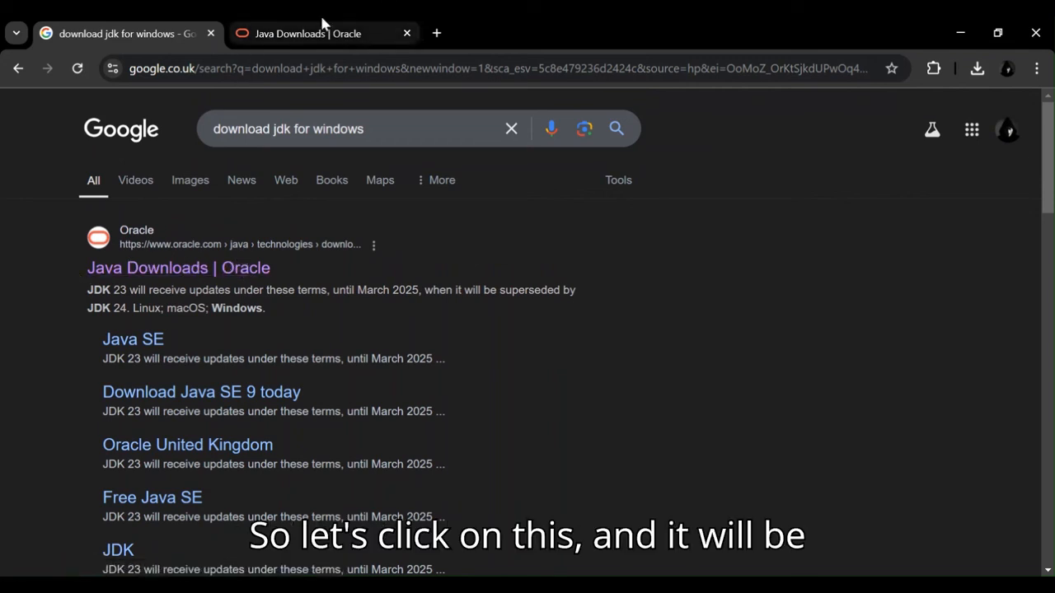
- Switch to the Java Downloads | Oracle tab showing the JDK 23 Windows downloads
click(309, 33)
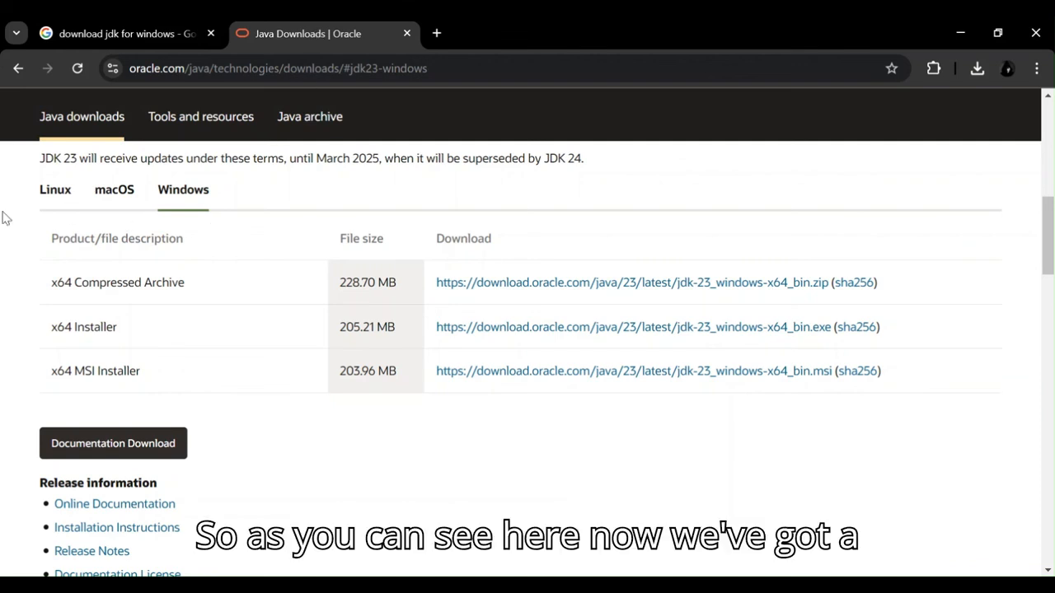
mouse_move(233, 204)
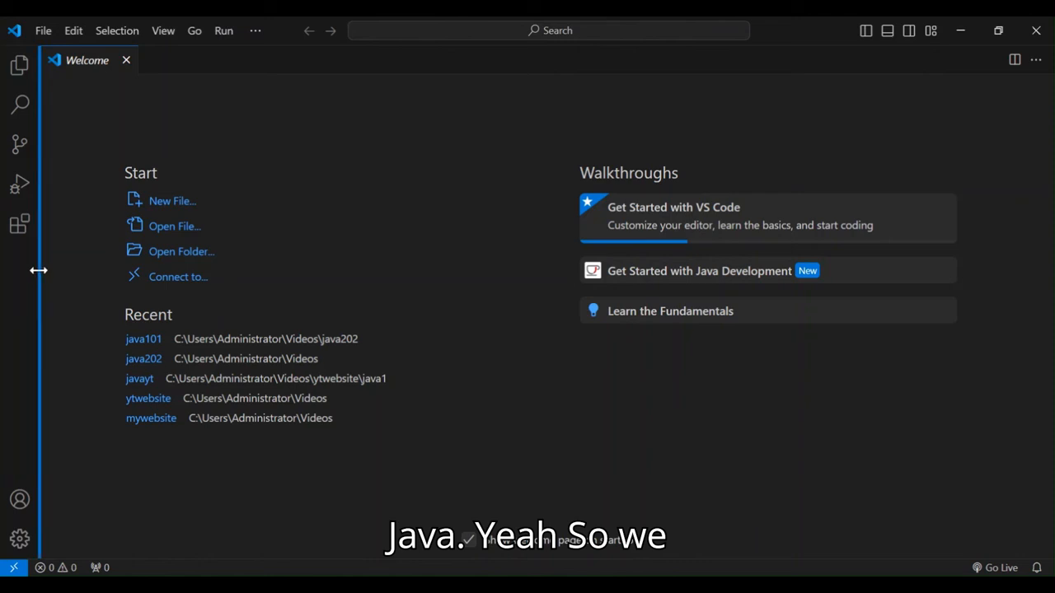
mouse_move(20, 224)
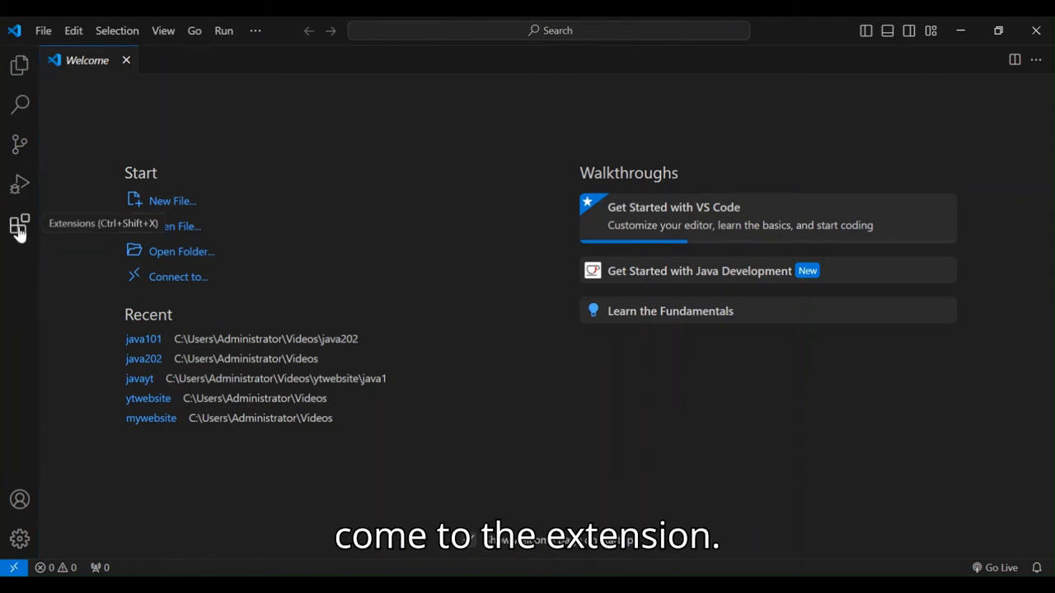
- Show the Extensions view listing installed Java extensions like Debugger for Java
click(19, 223)
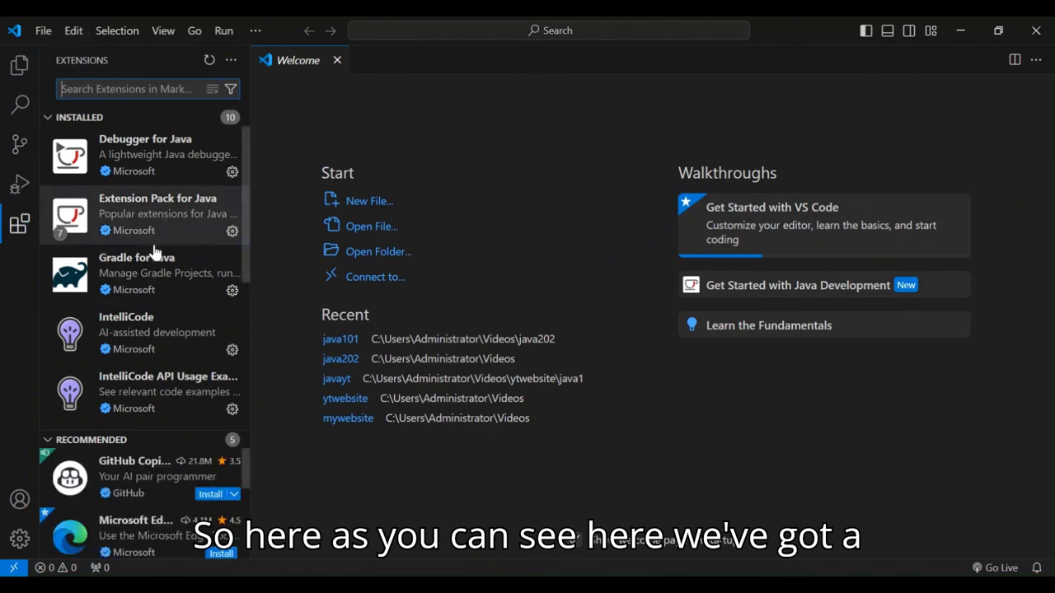
mouse_move(137, 272)
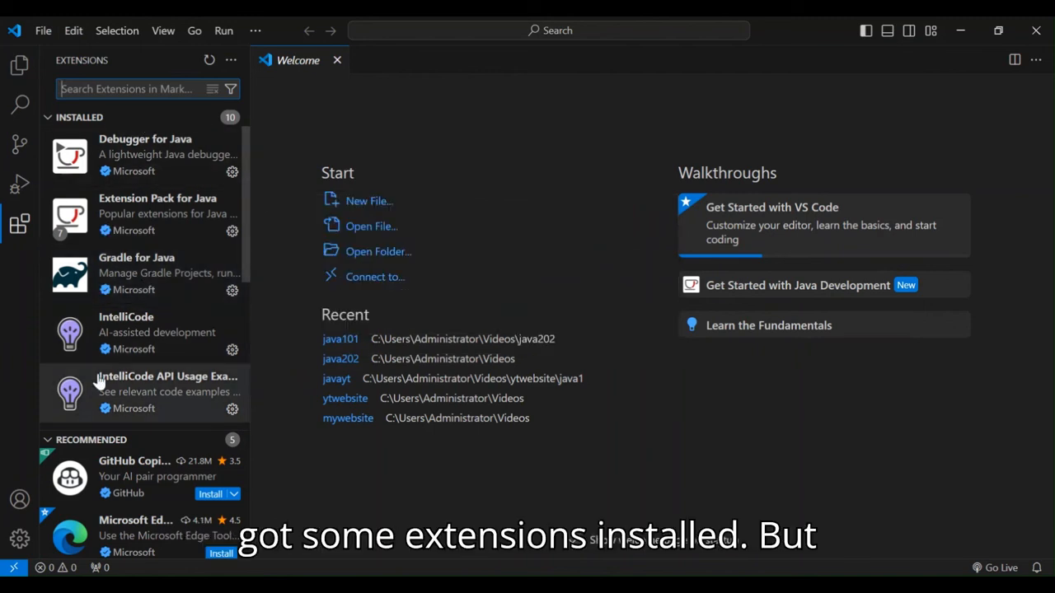
mouse_move(165, 155)
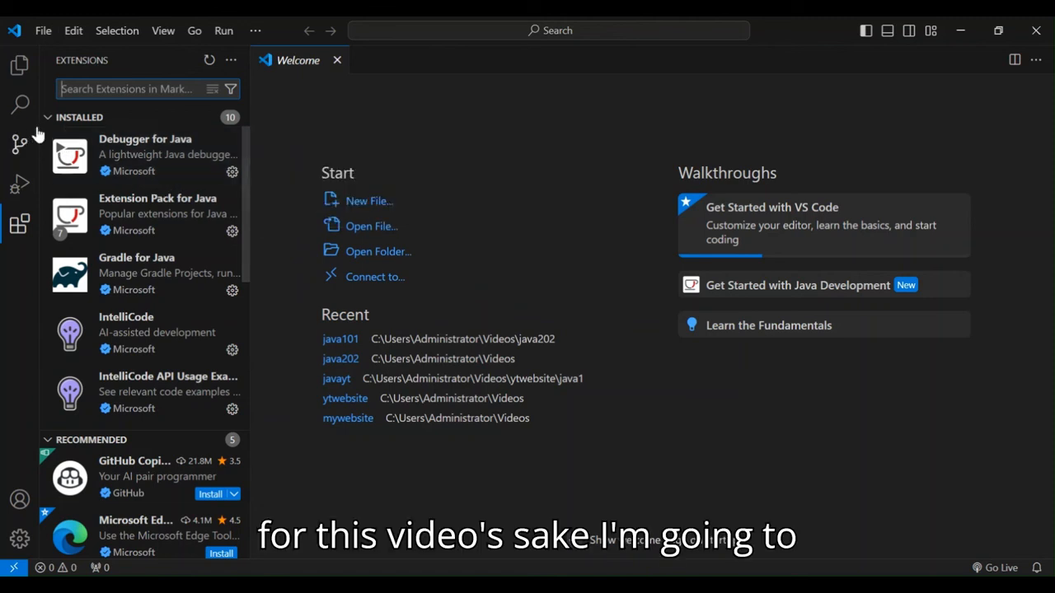
- Collapse the INSTALLED section and search the marketplace for 'extensions pack for java'
click(47, 117)
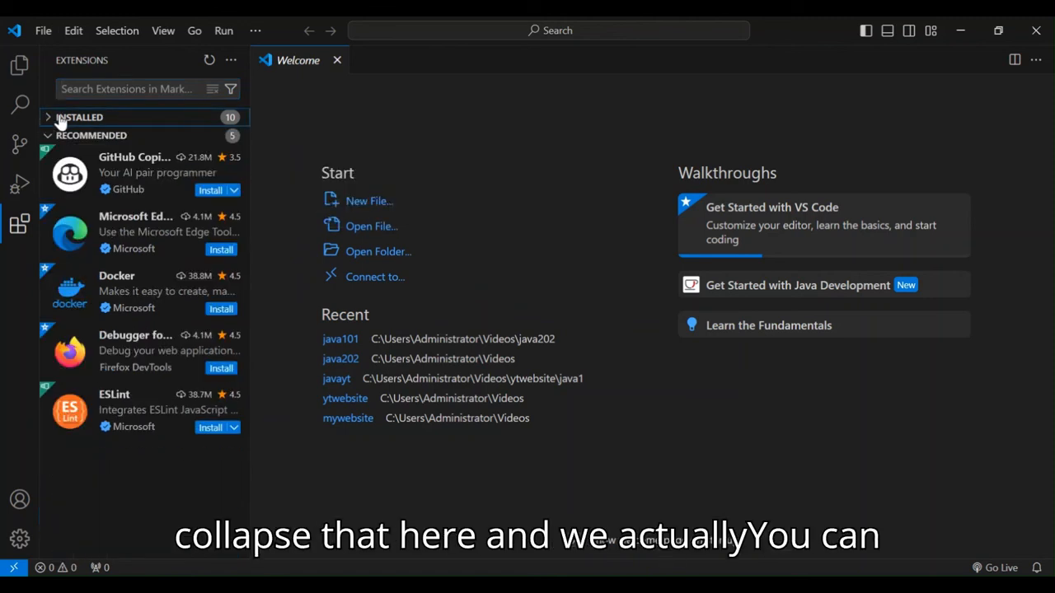
click(128, 89)
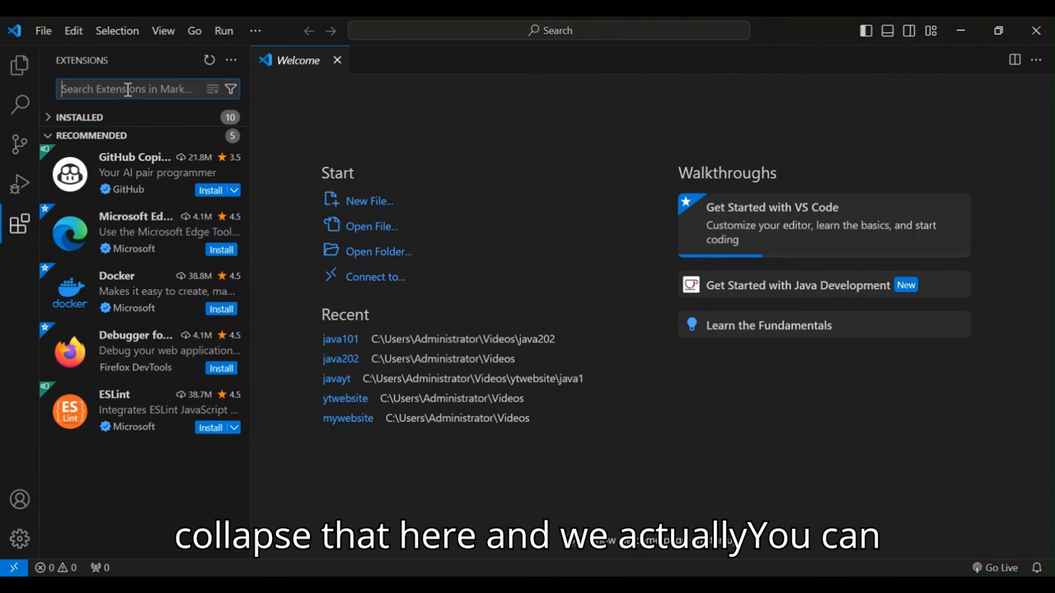
text(extensions pack)
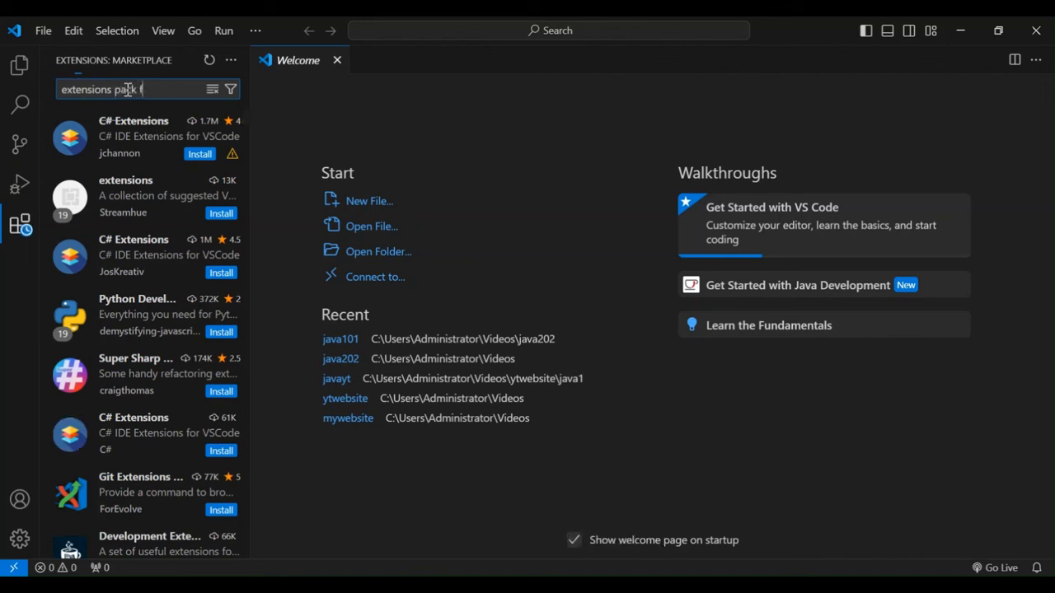
text(for java)
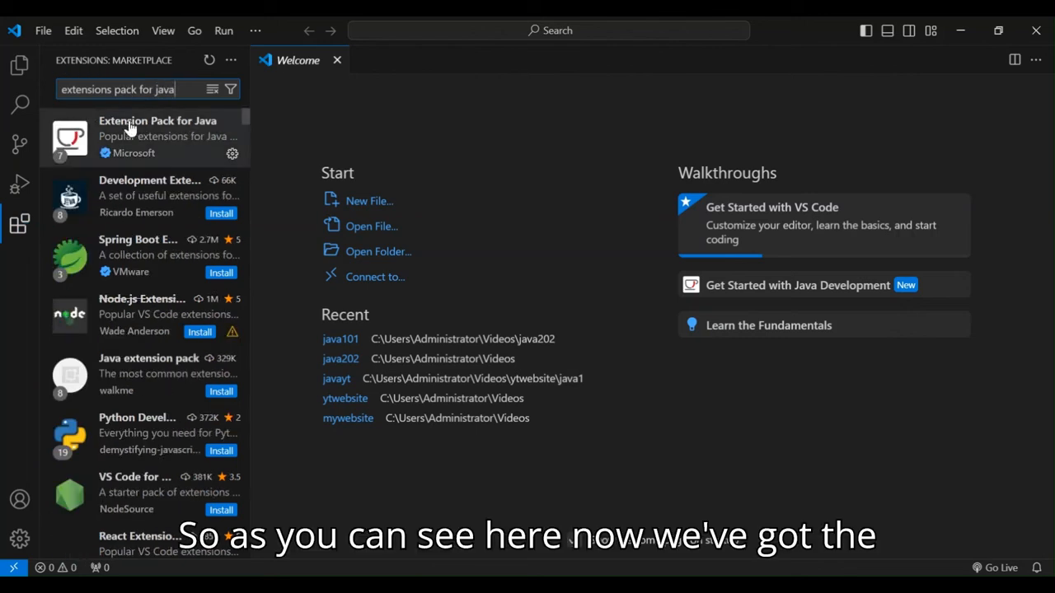
mouse_move(149, 132)
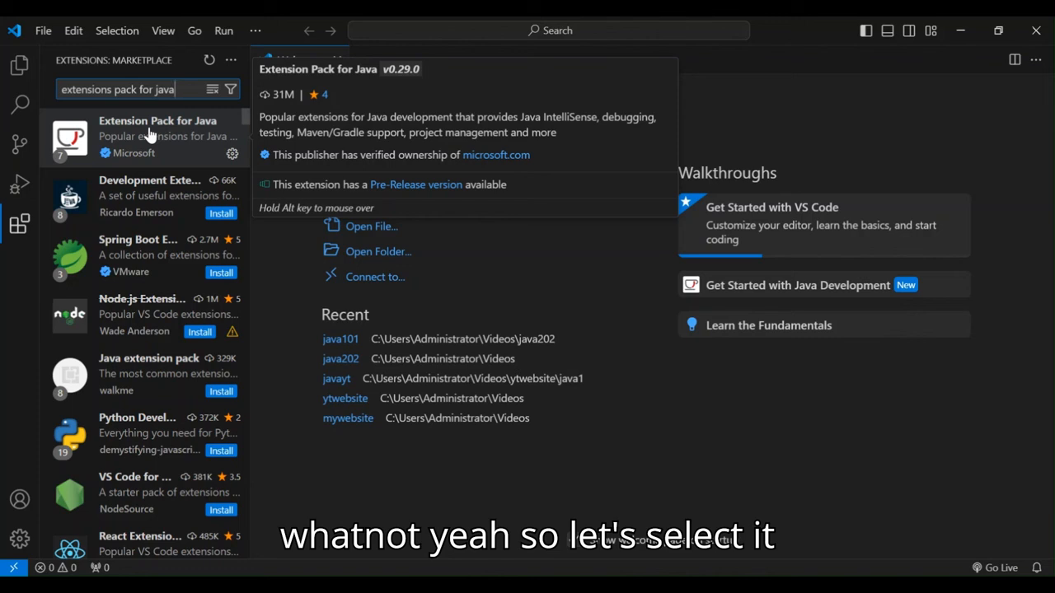
- View the Extension Pack for Java details page and hide the sidebar
click(156, 136)
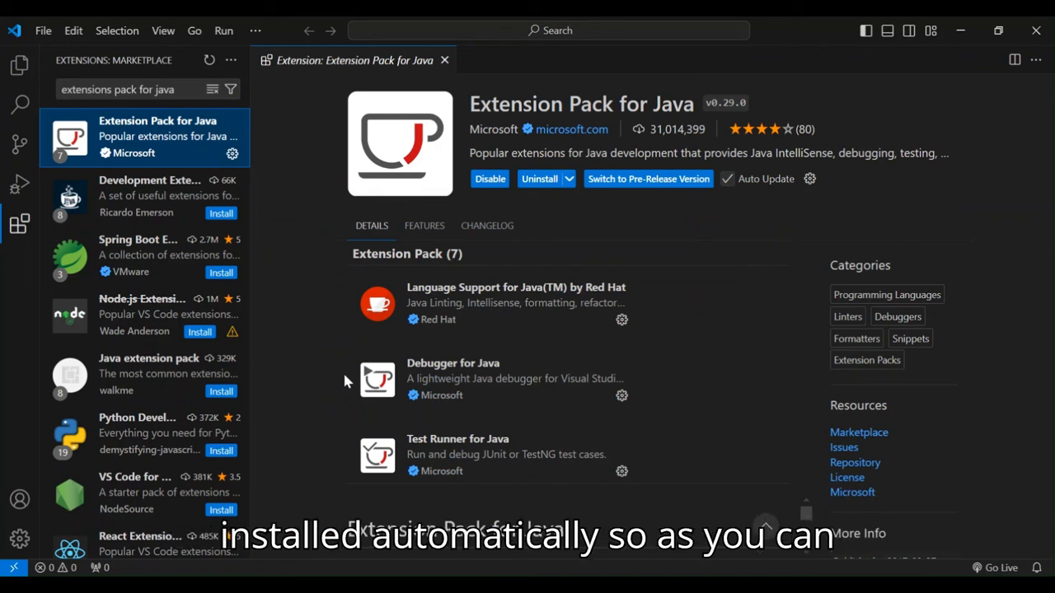
mouse_move(537, 138)
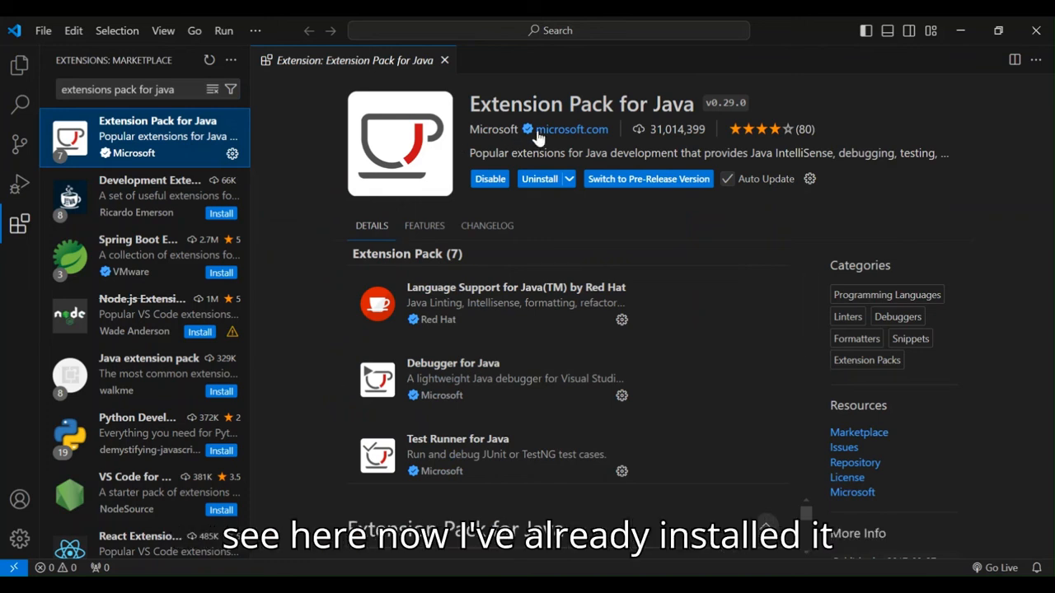
mouse_move(434, 185)
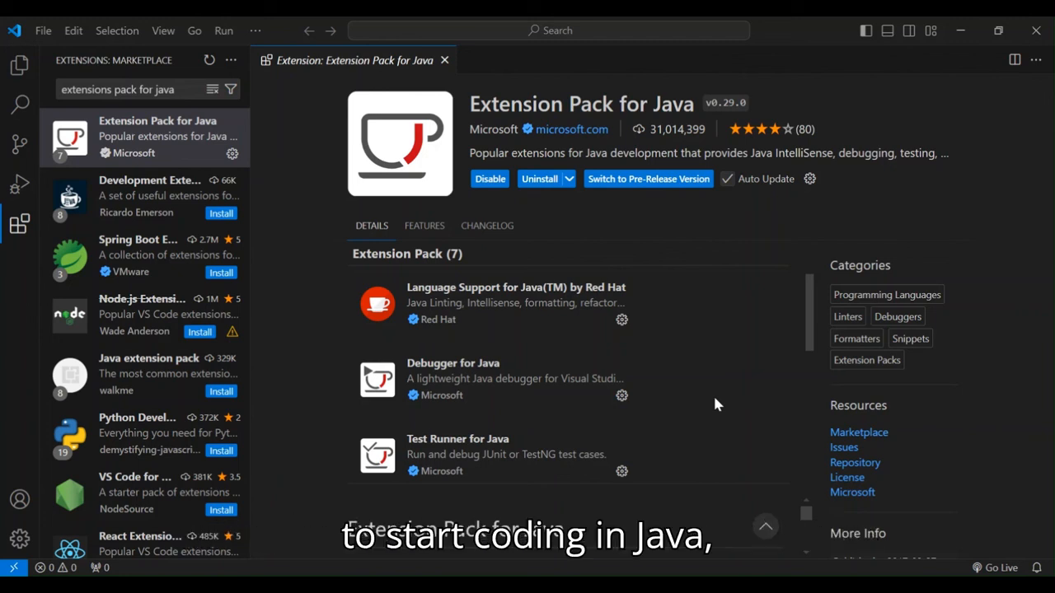
mouse_move(684, 249)
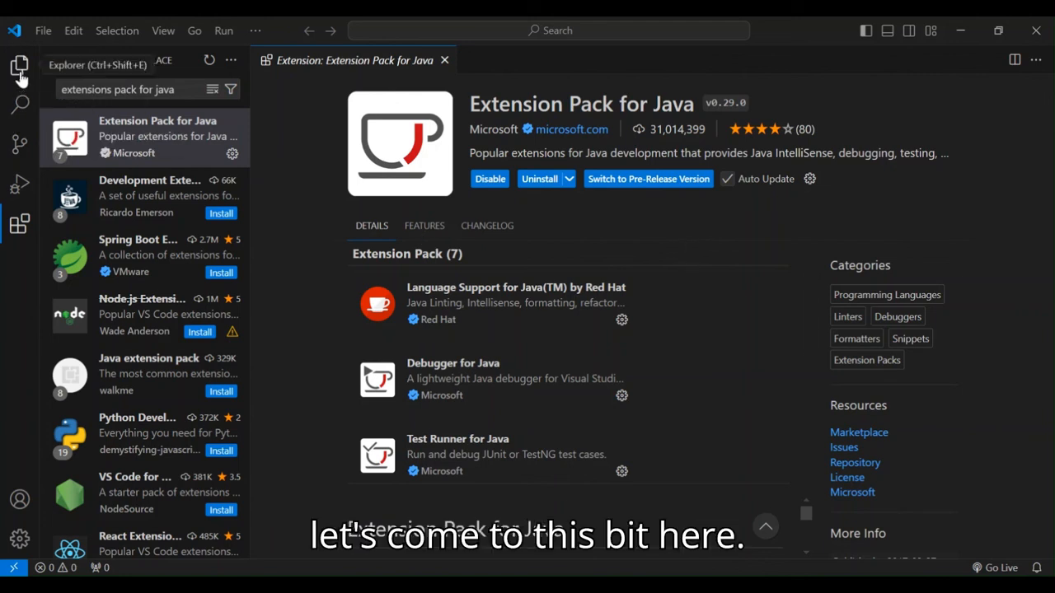
click(20, 66)
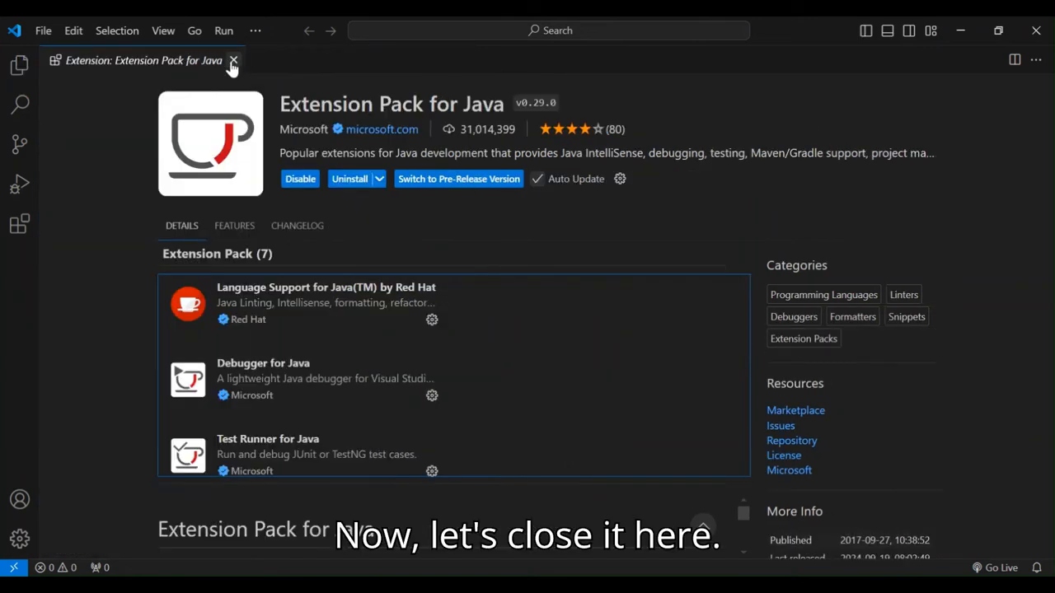
- Close the extension tab and find 'Java: Create Java Project' in the Command Palette
click(234, 60)
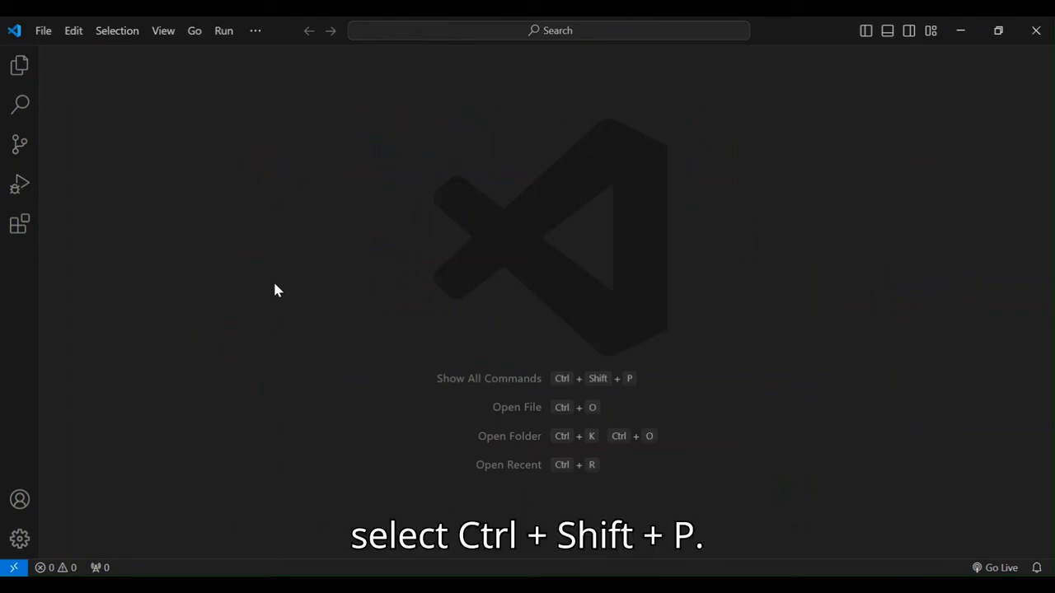
key(ctrl+shift+p)
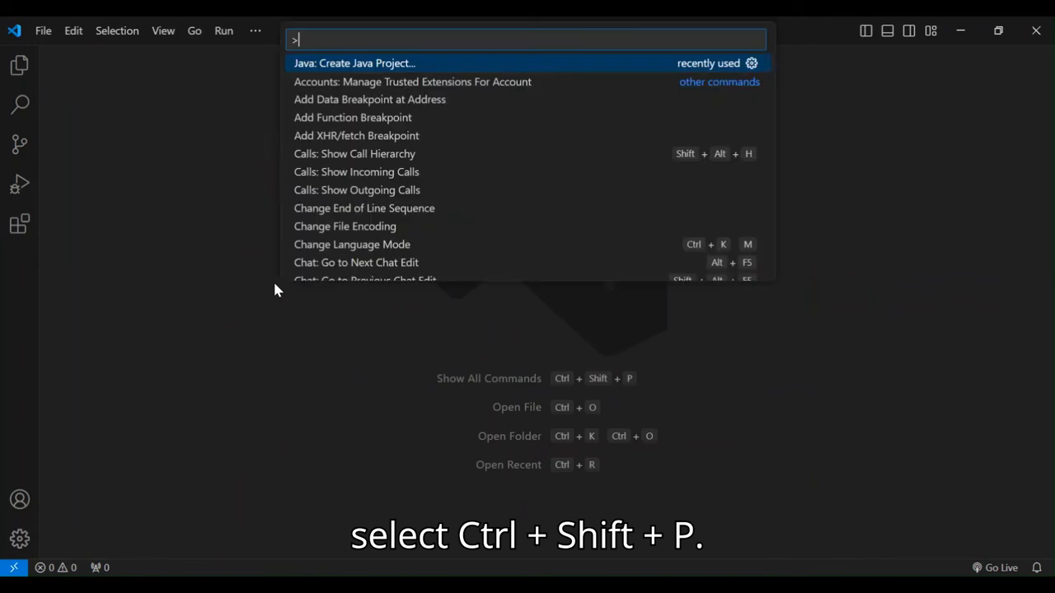
mouse_move(334, 89)
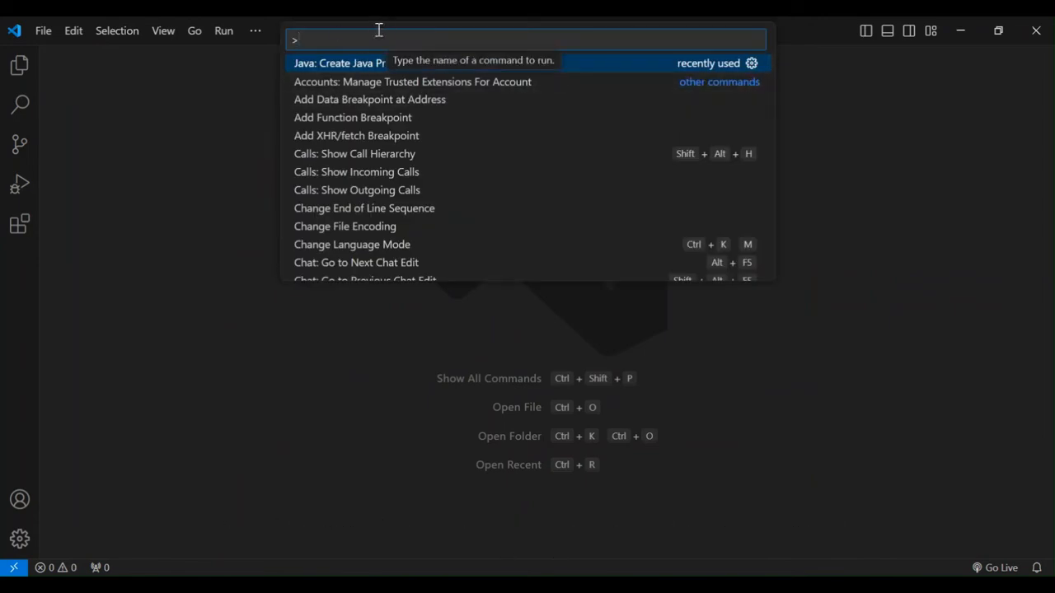
mouse_move(163, 169)
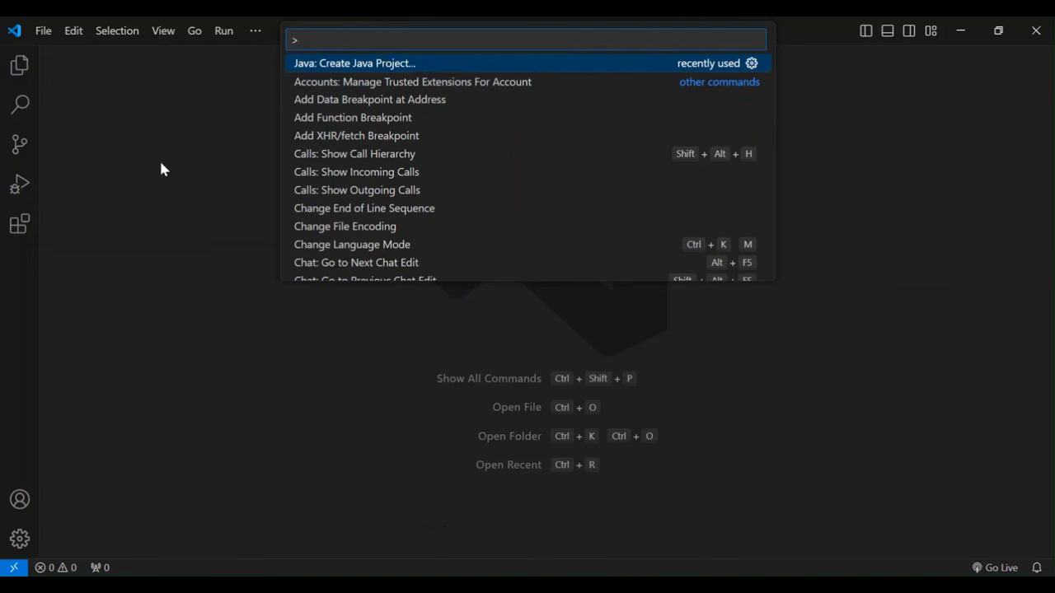
text(Create)
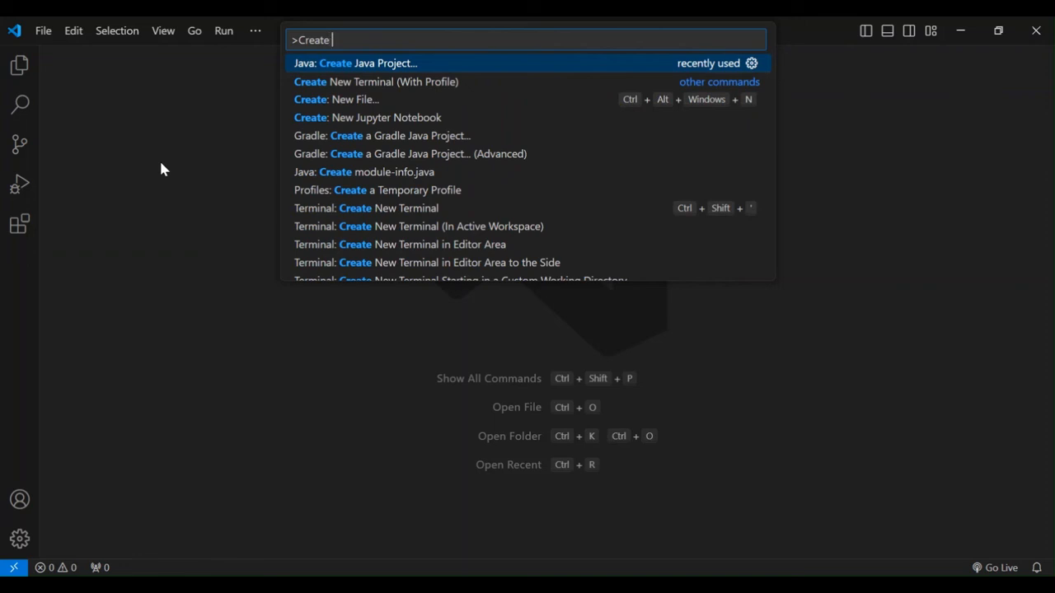
text(Java Pr)
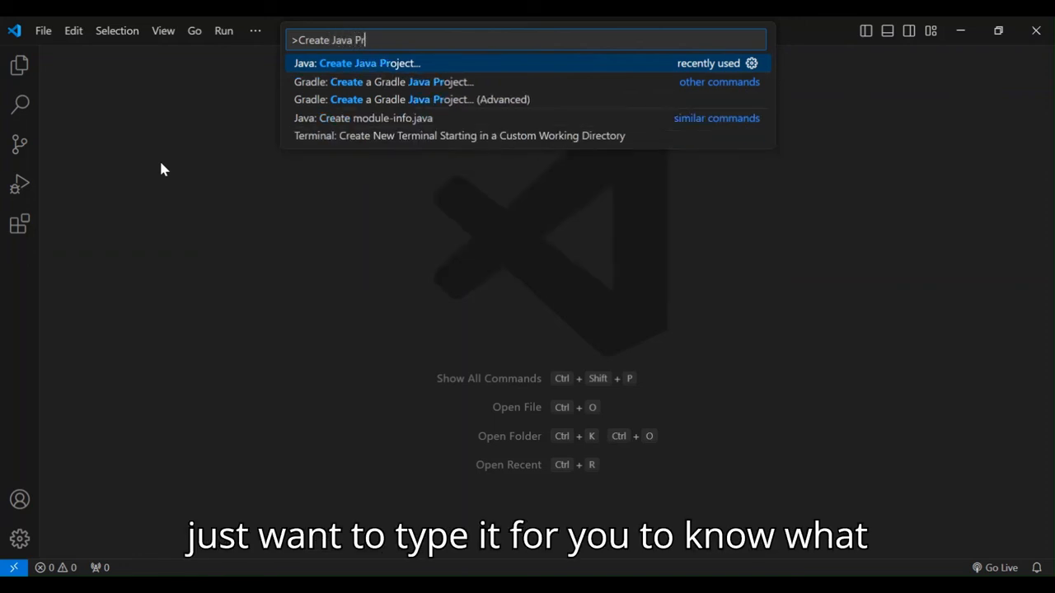
text(oject)
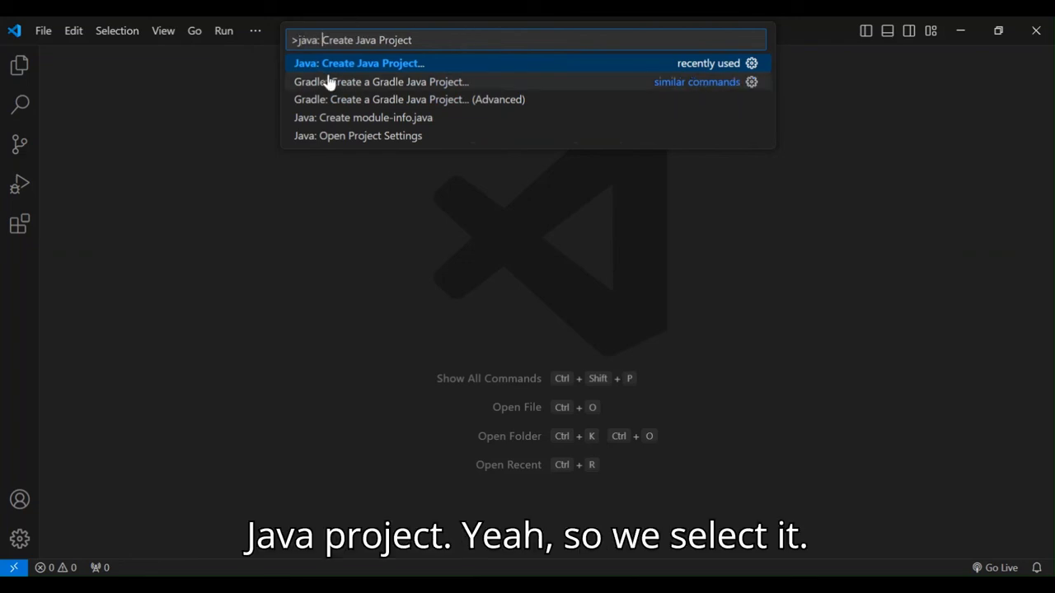
mouse_move(382, 69)
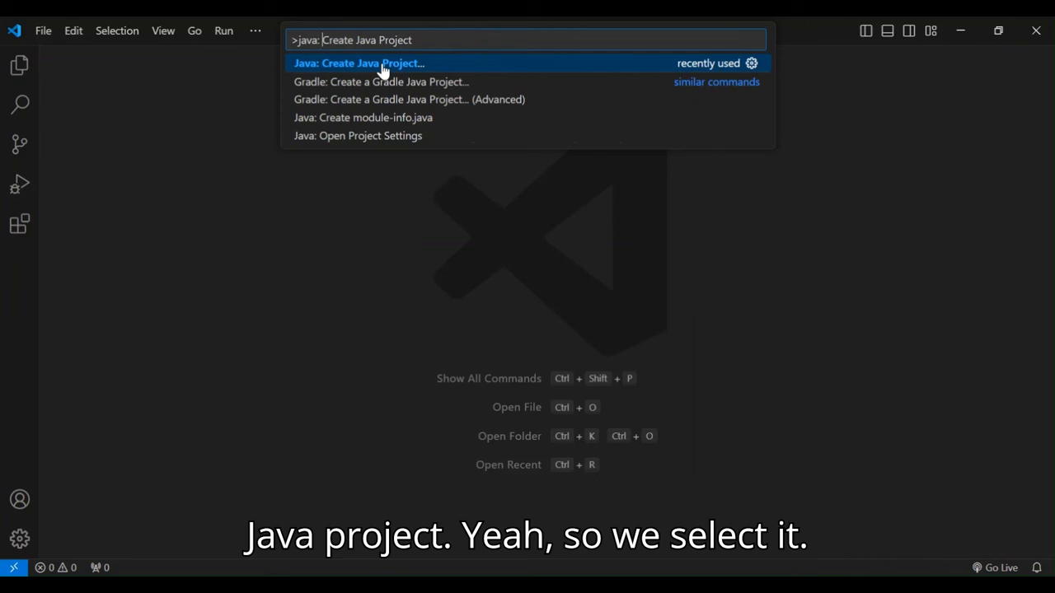
- Run Create Java Project with the 'No build tools' project type
click(358, 63)
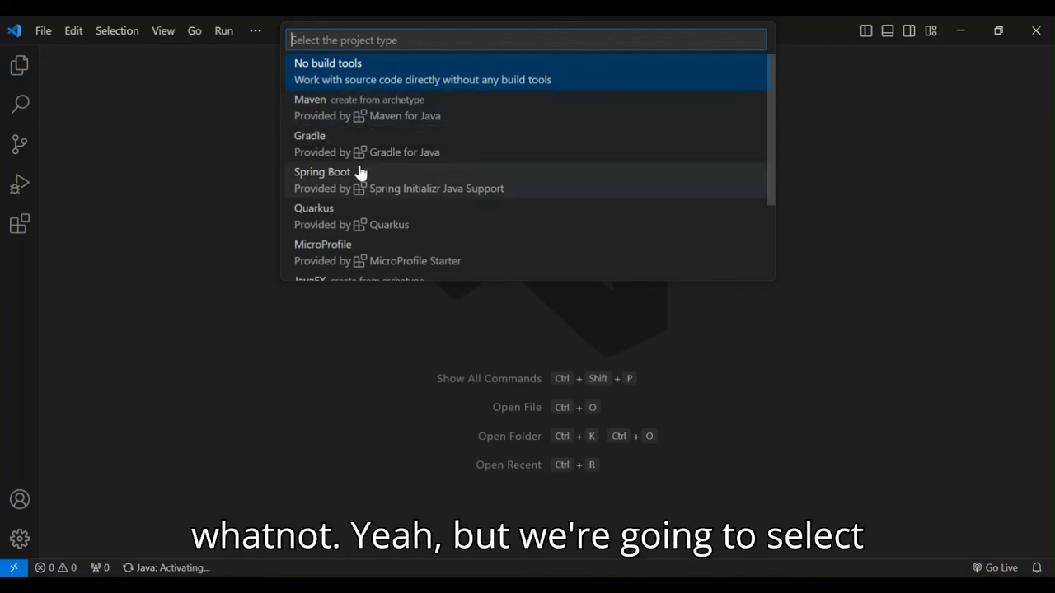
mouse_move(280, 98)
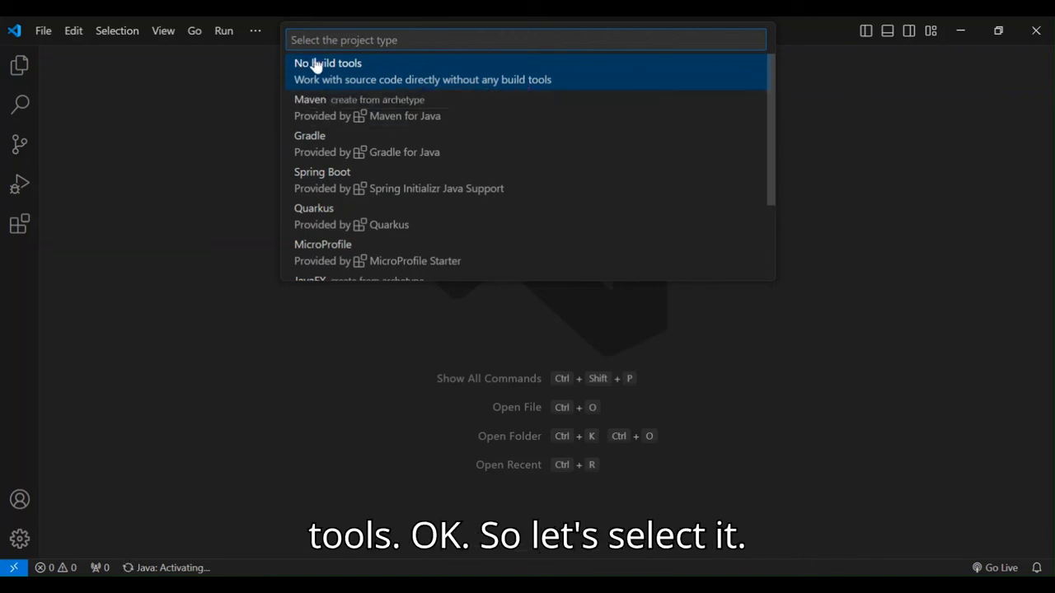
click(328, 63)
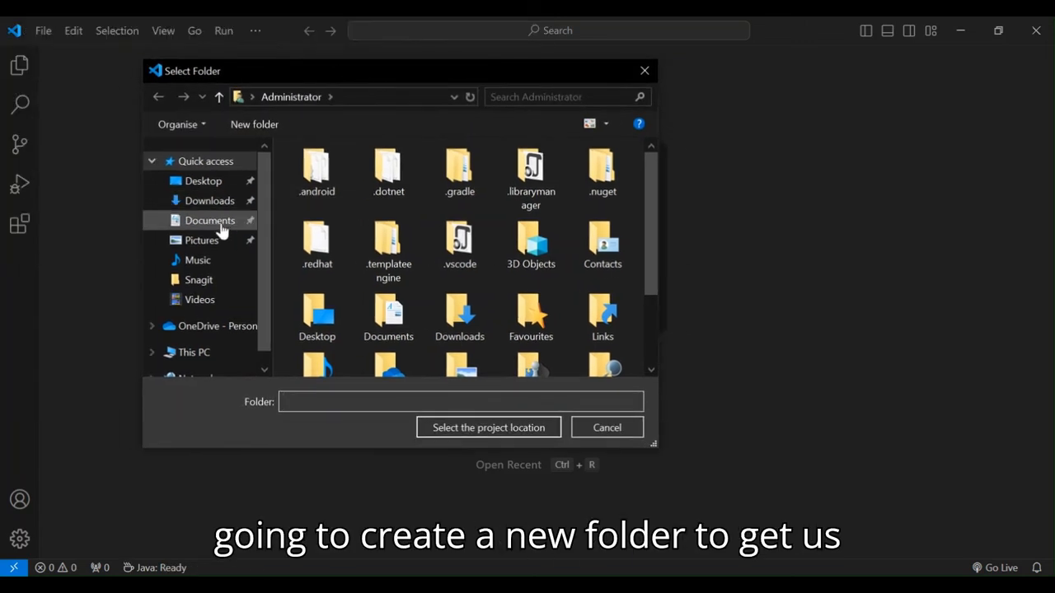
- Make a new java101 folder in Videos and select it as the project location
click(199, 299)
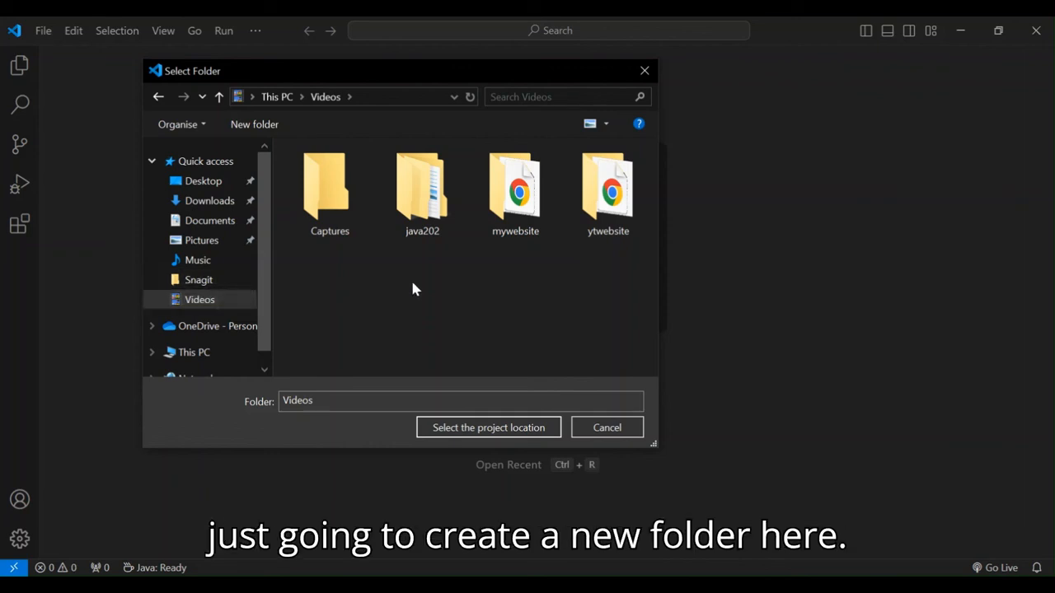
right_click(412, 289)
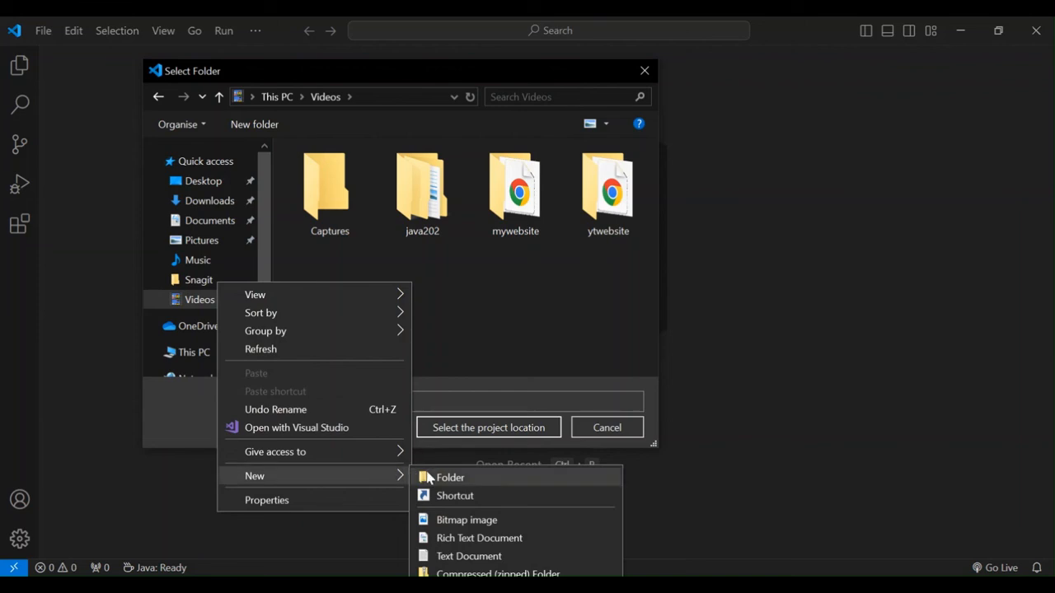
click(450, 478)
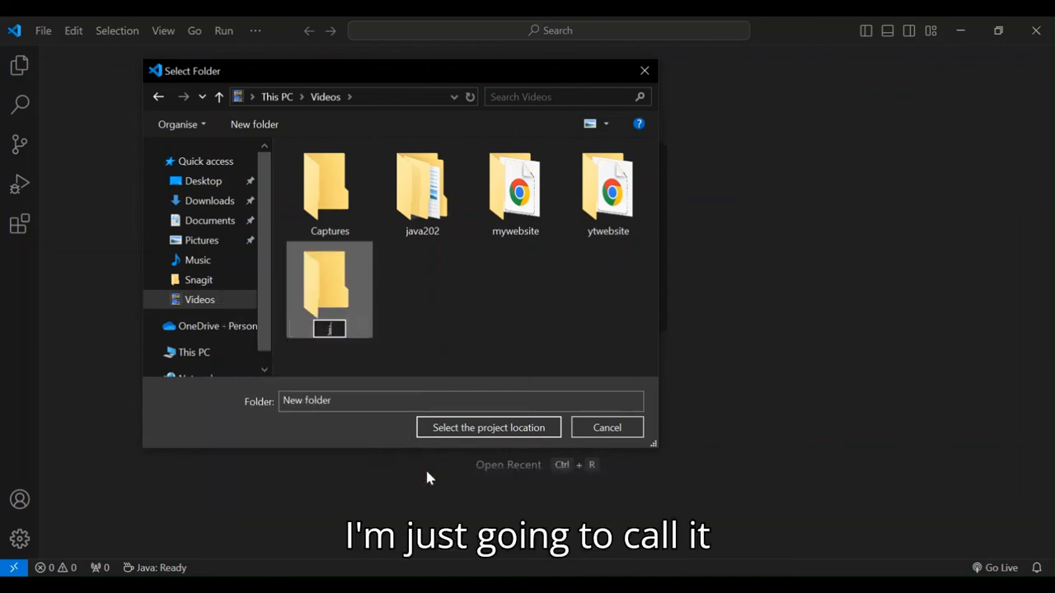
text(java)
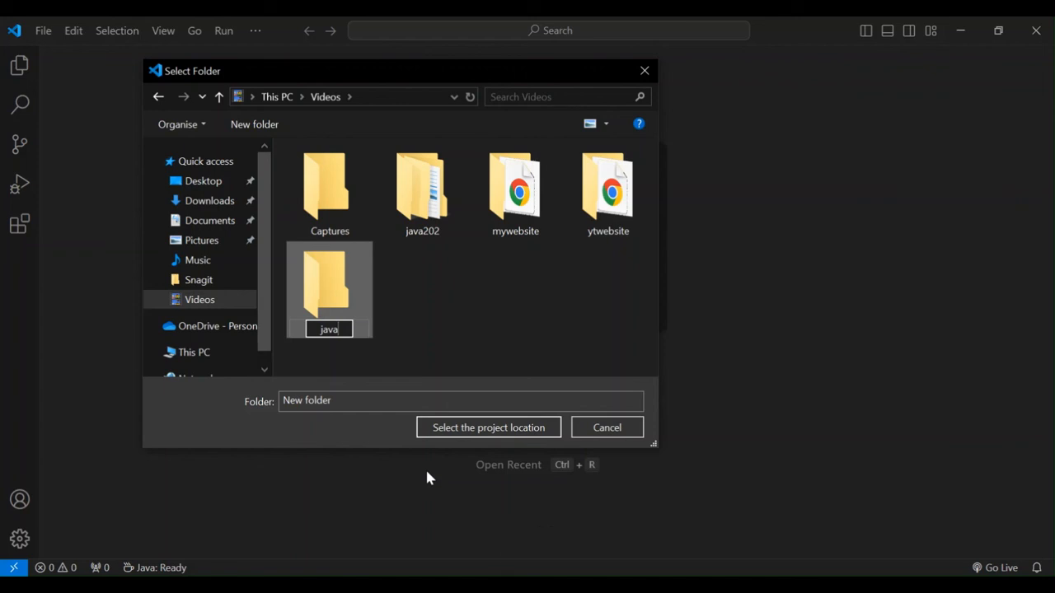
text(101)
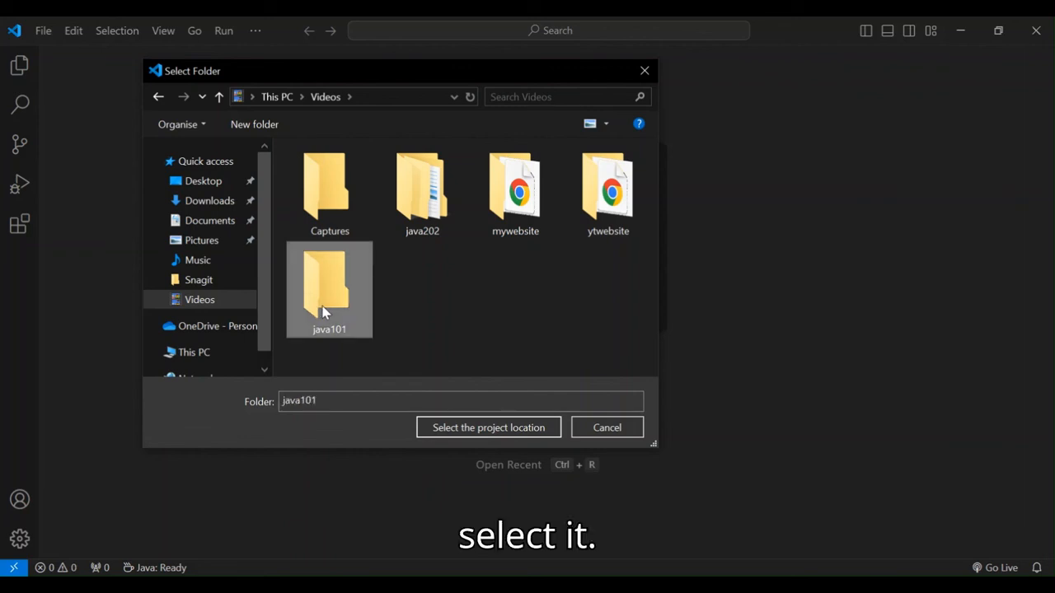
click(488, 427)
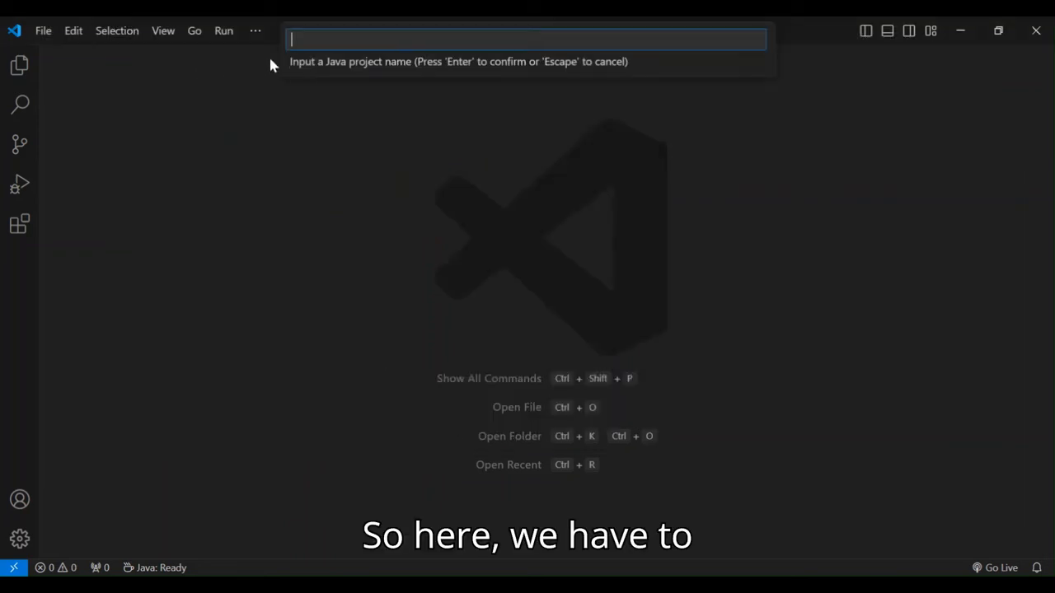
mouse_move(326, 70)
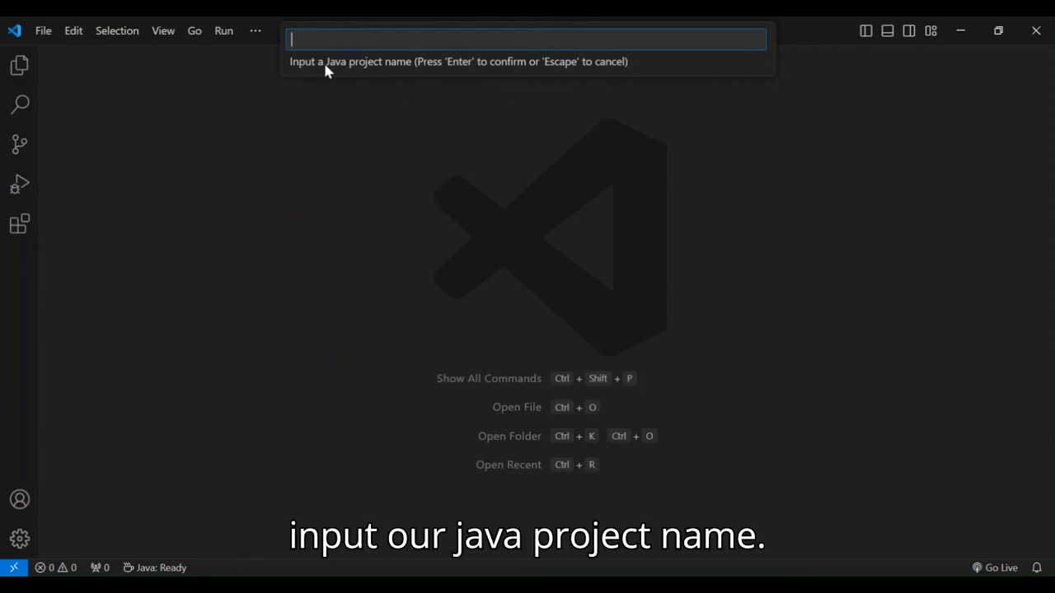
mouse_move(380, 72)
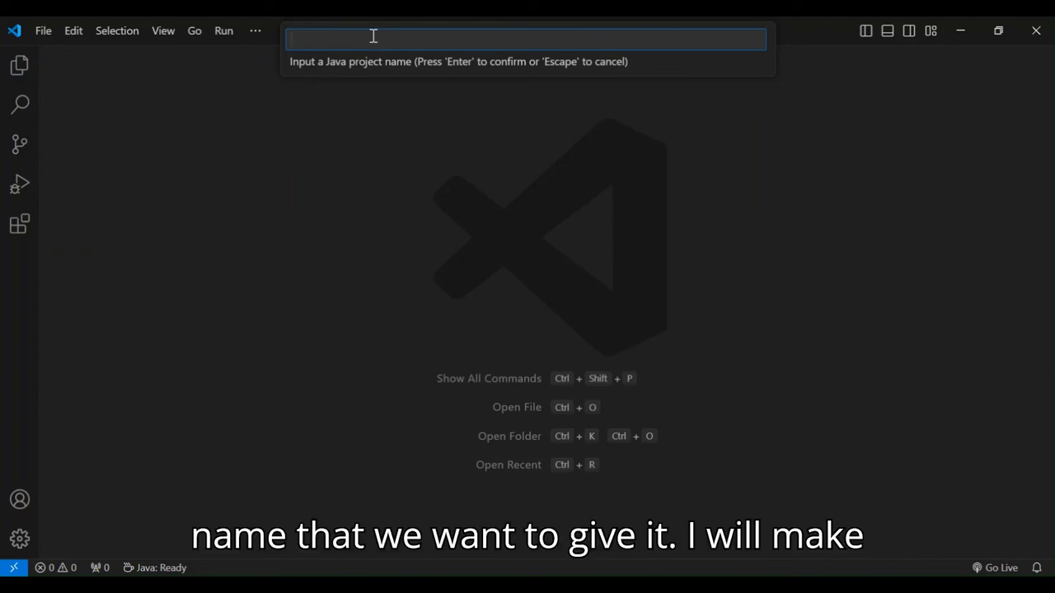
- Enter 'ytvideo' as the Java project name
text(yt)
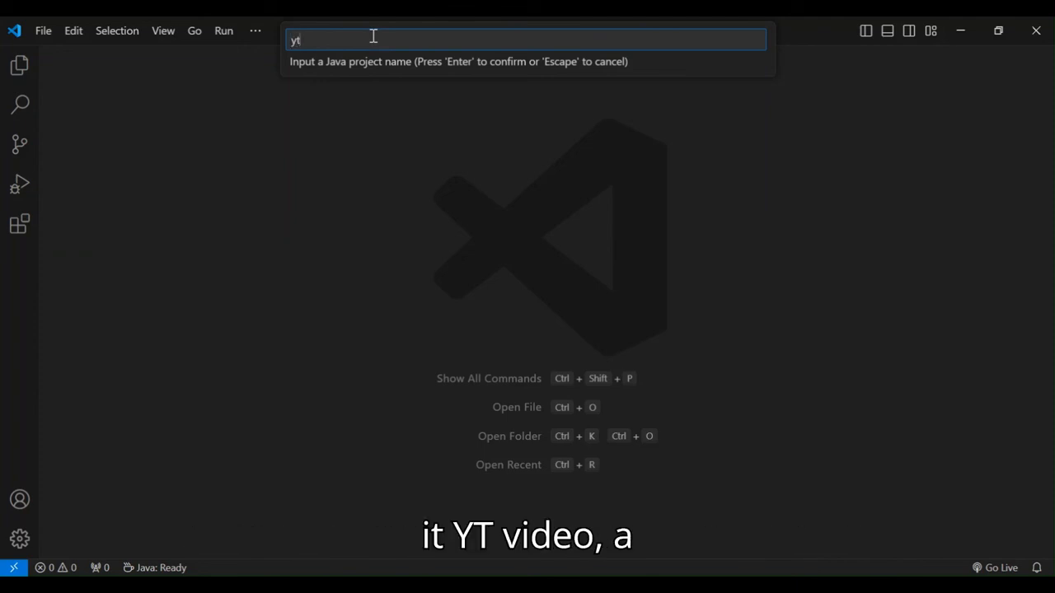
text(vide)
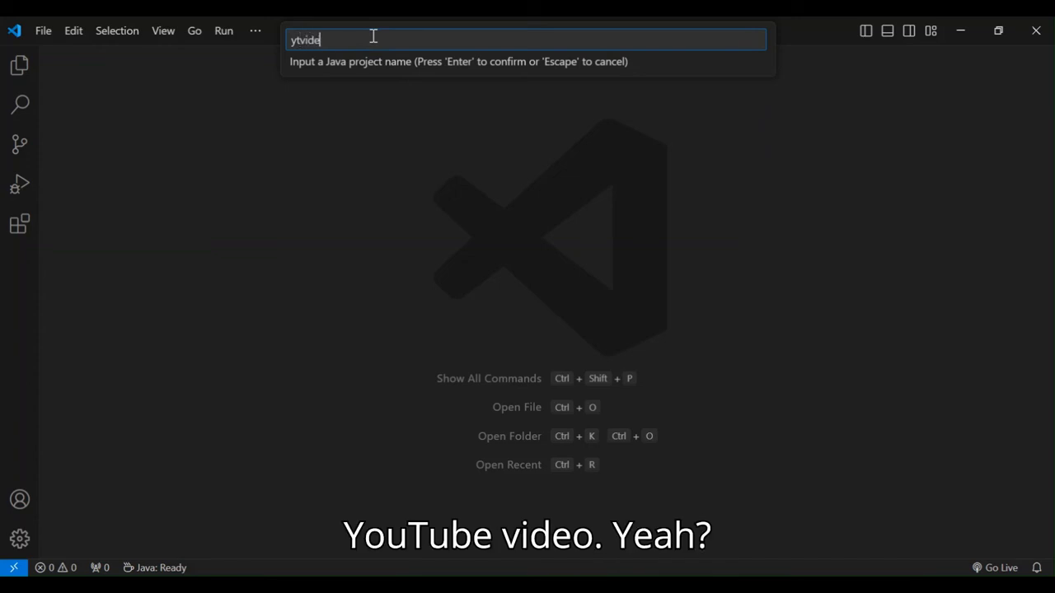
text(o)
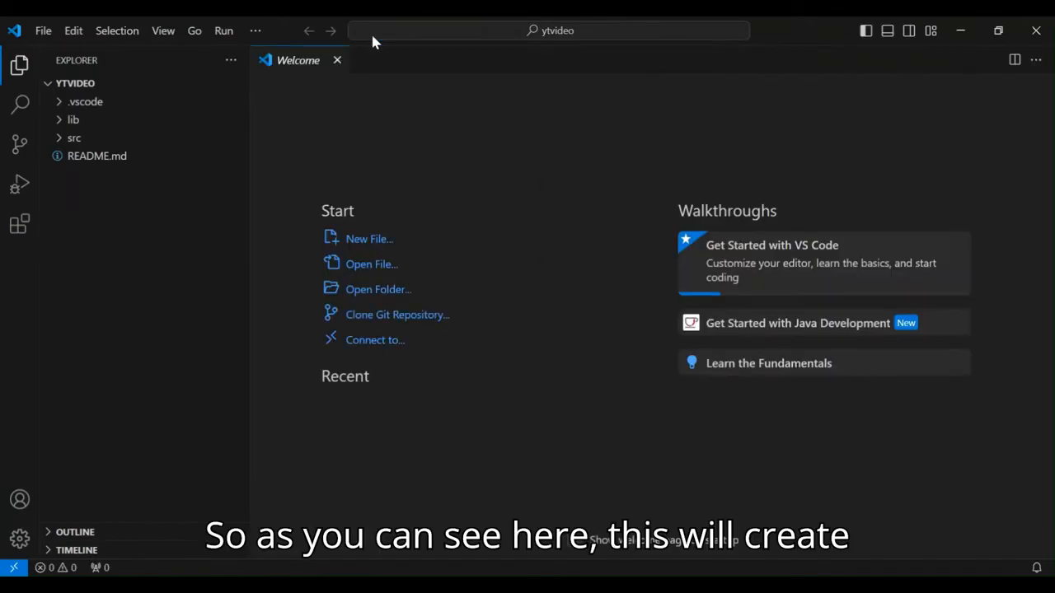
mouse_move(118, 98)
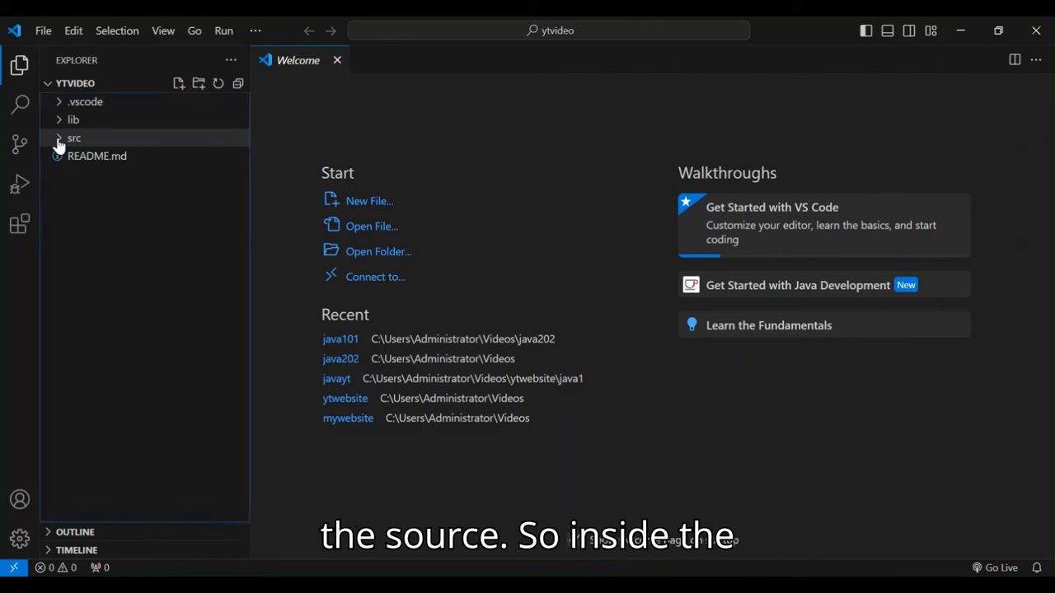
- Expand the ytvideo project's src folder to reveal App.java
click(74, 137)
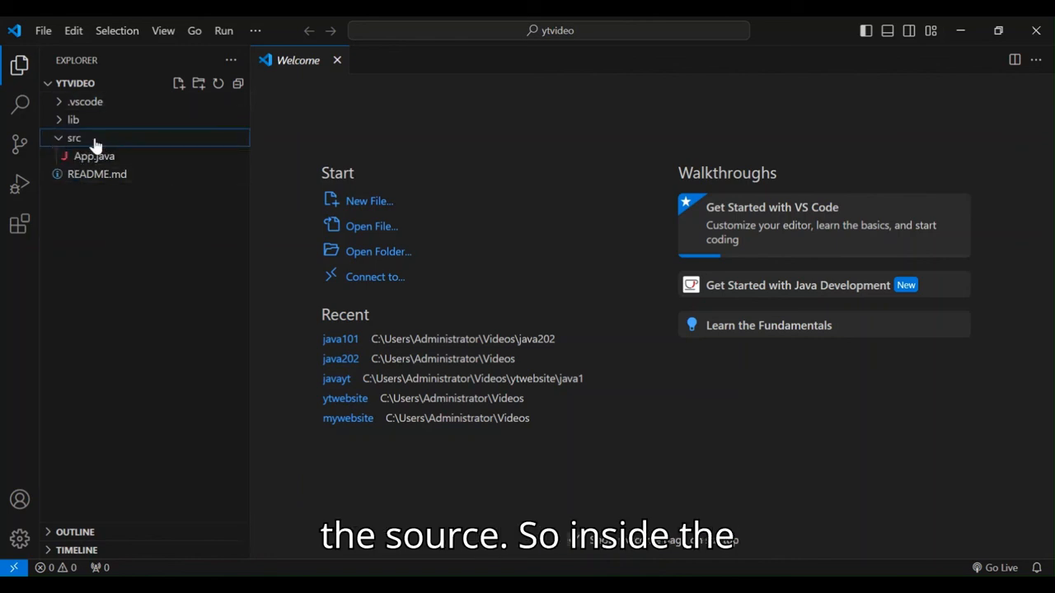
mouse_move(93, 156)
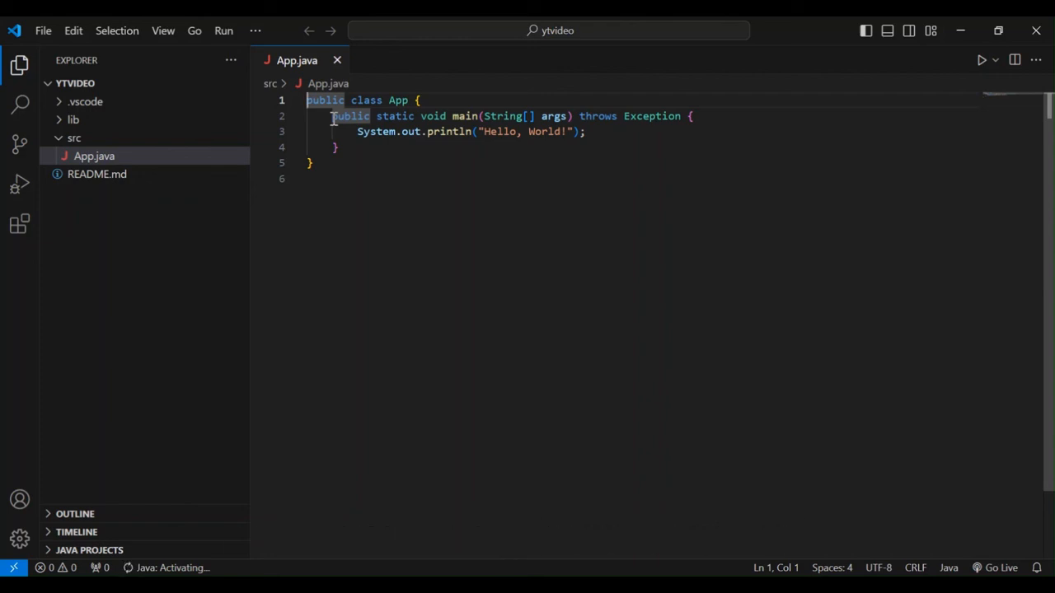
drag(331, 115, 337, 147)
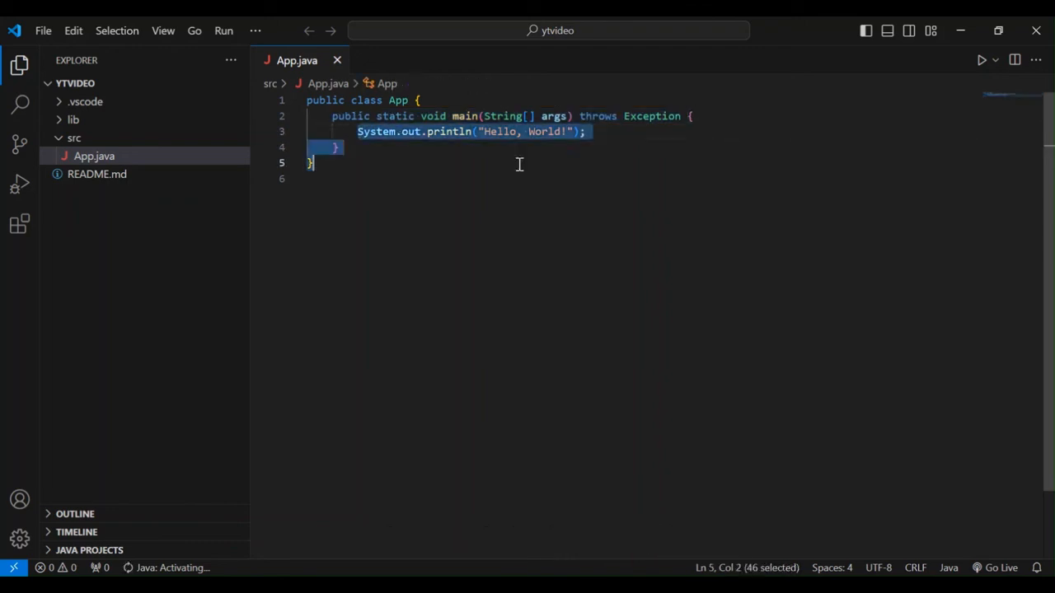
click(585, 132)
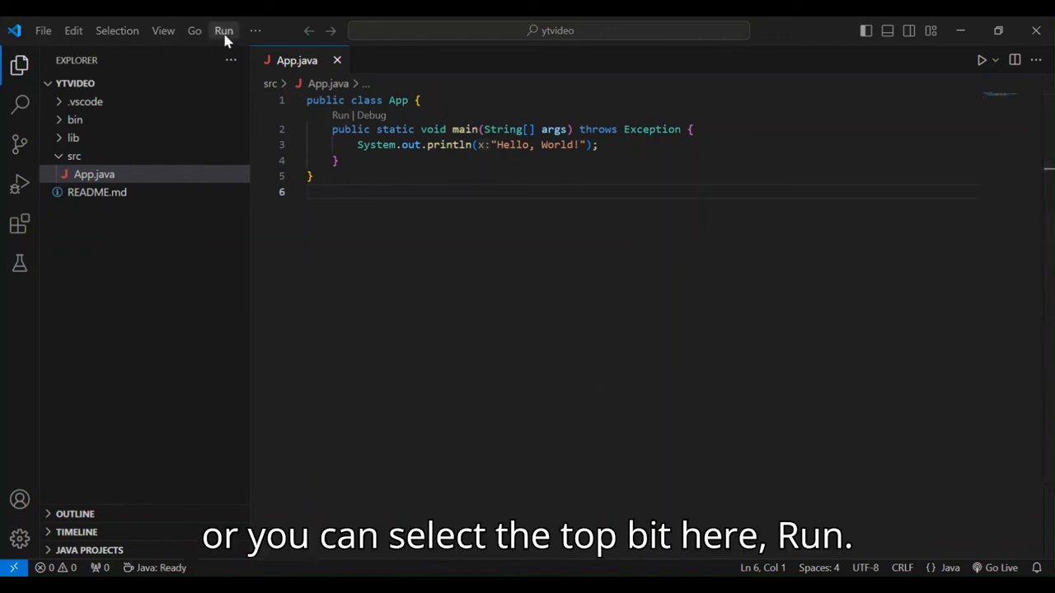
- Browse the Run menu and App.java's context menu for ways to run the program
click(224, 30)
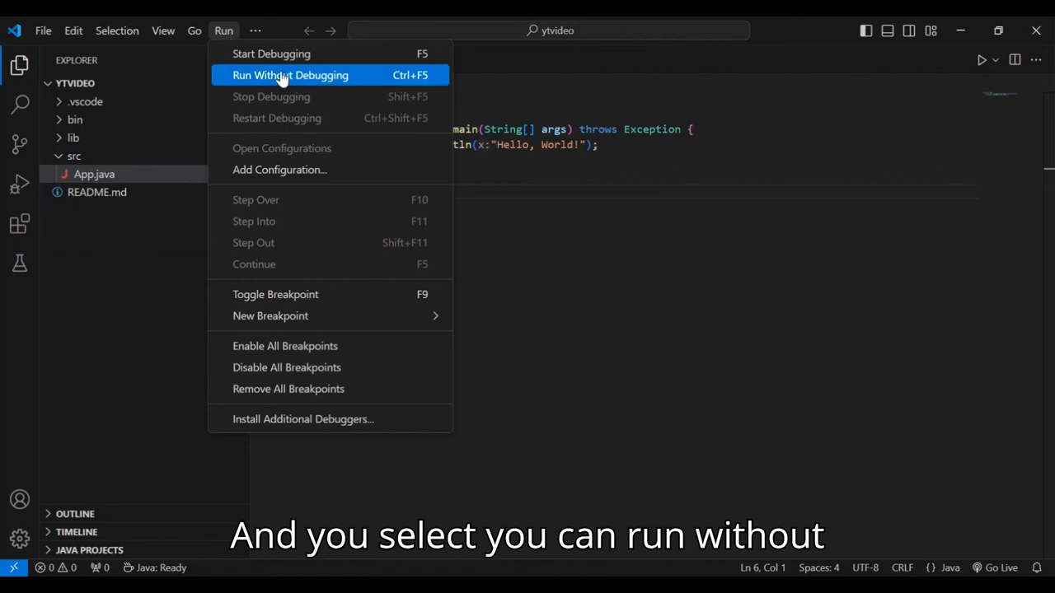
mouse_move(309, 75)
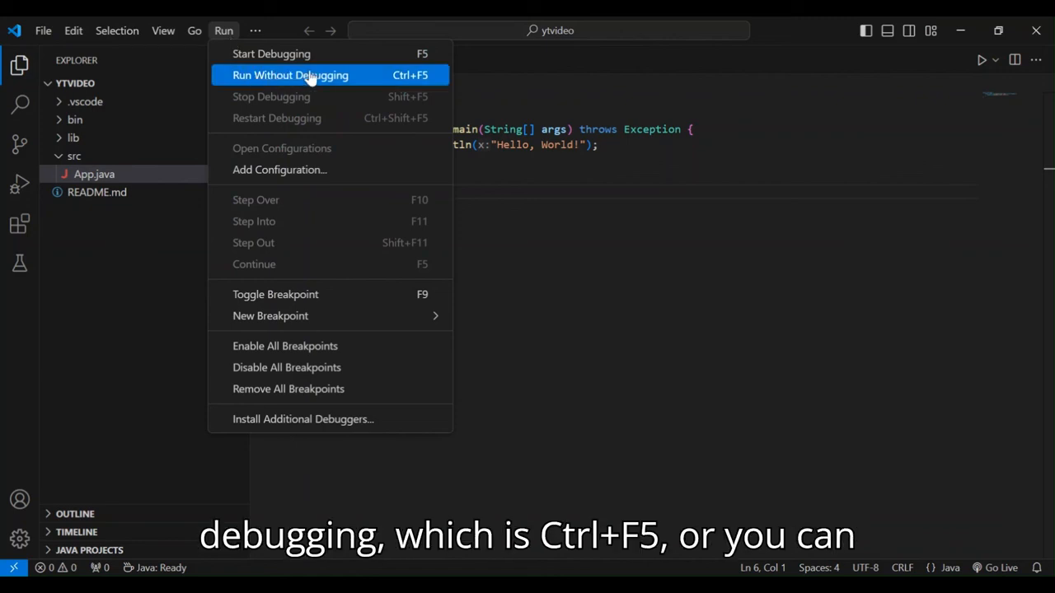
mouse_move(271, 54)
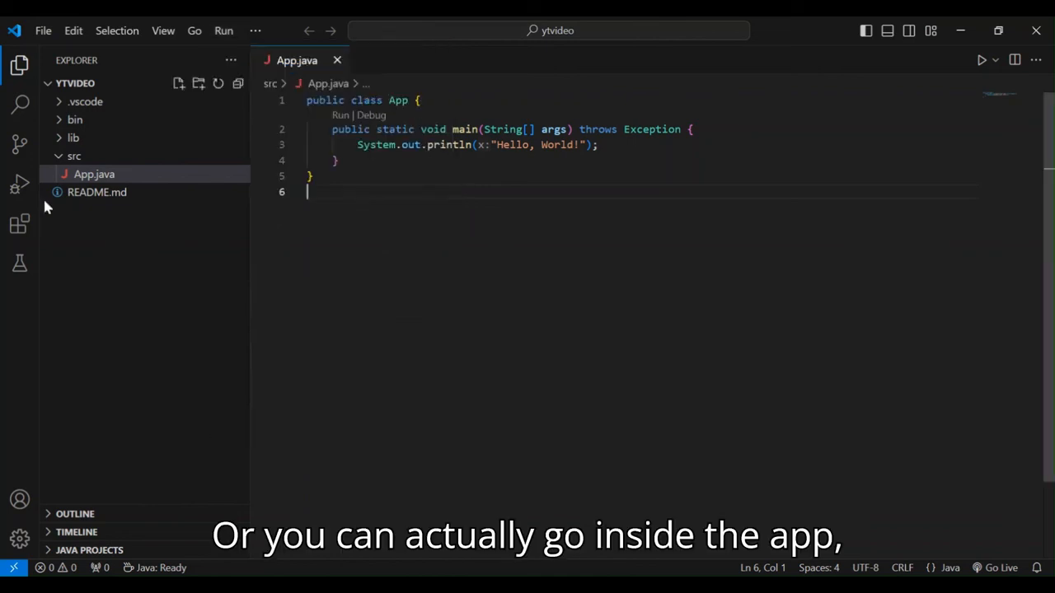
right_click(94, 174)
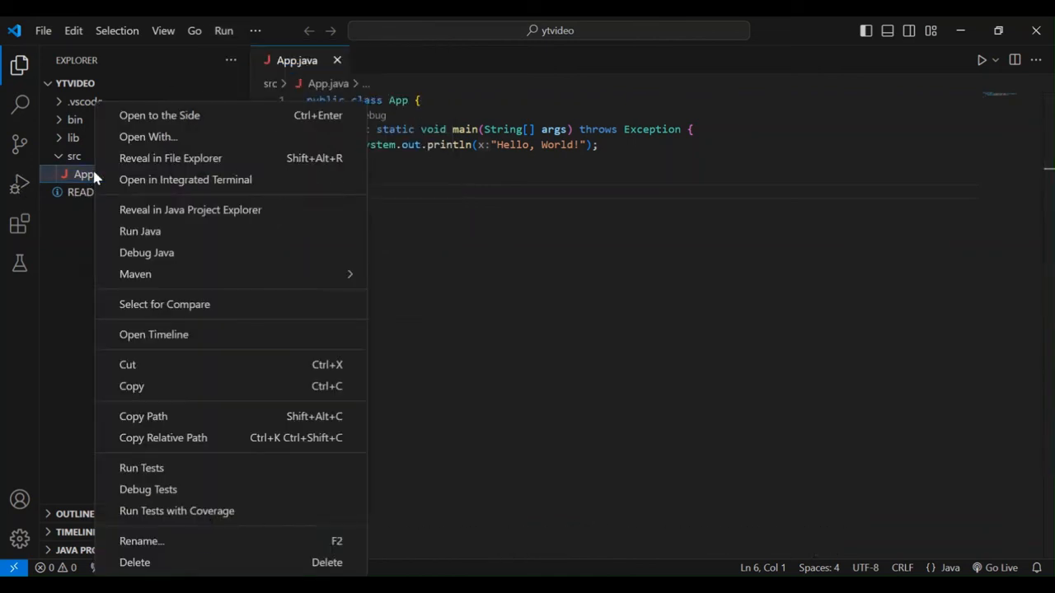
mouse_move(147, 252)
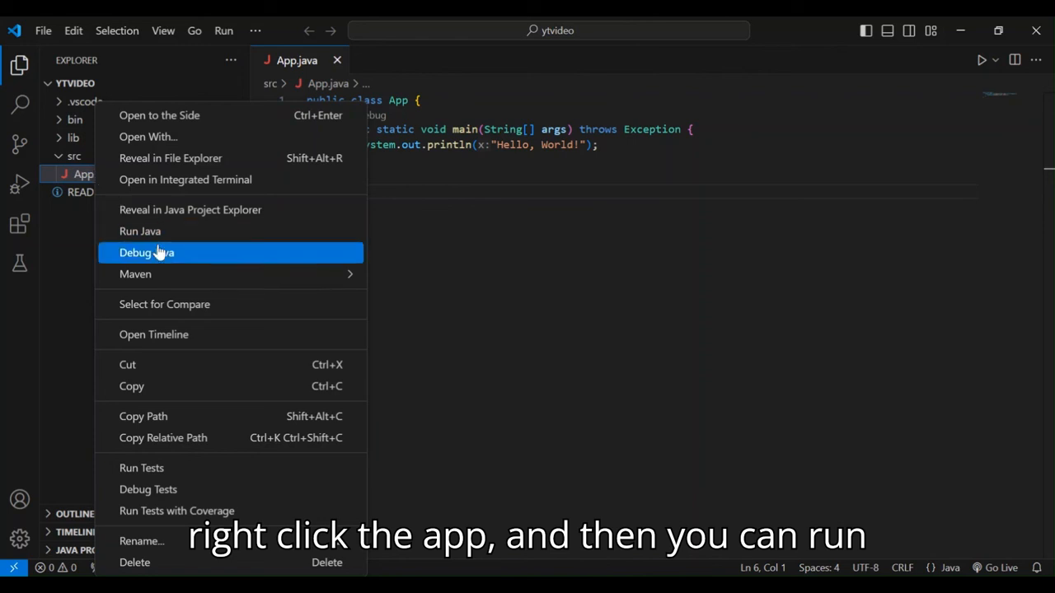
mouse_move(504, 288)
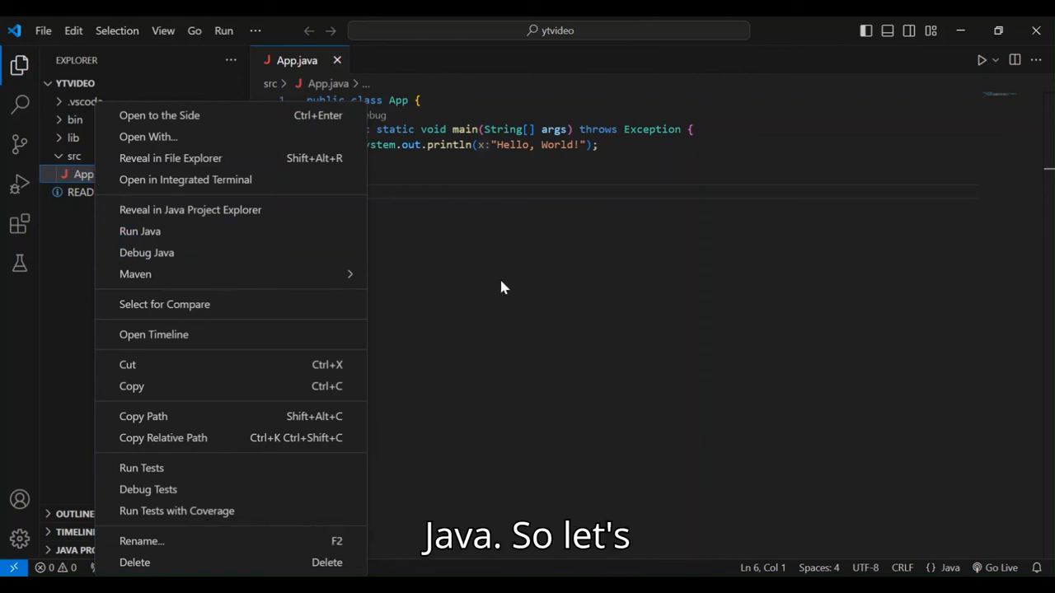
click(224, 31)
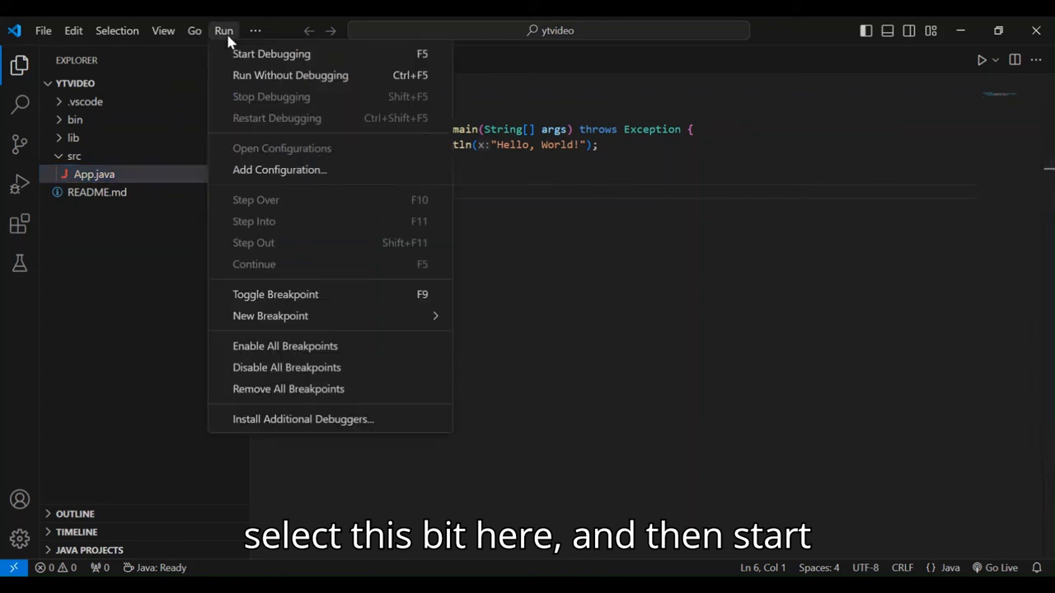
mouse_move(271, 54)
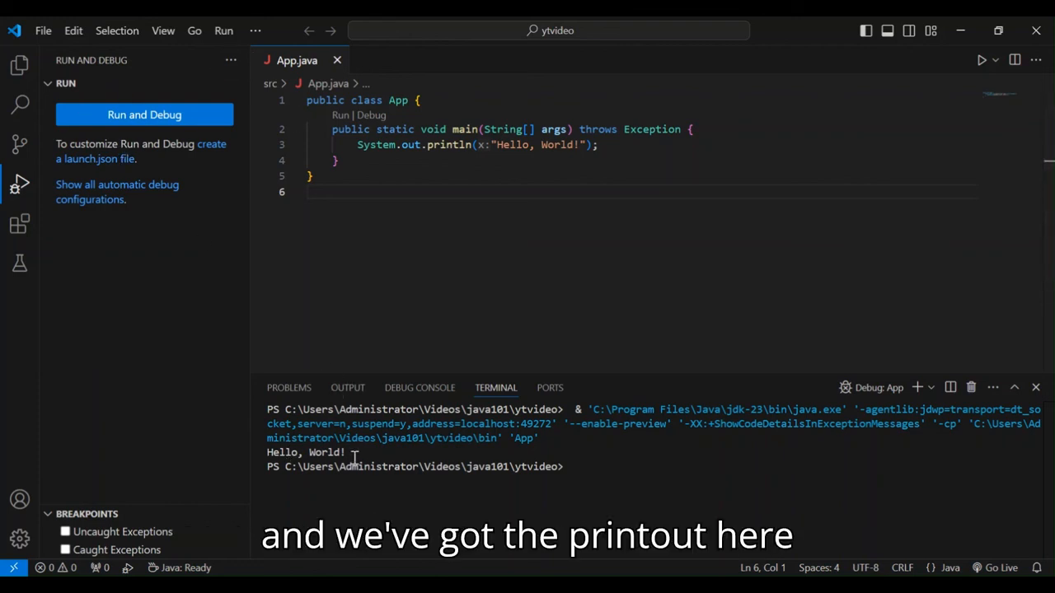
double_click(325, 452)
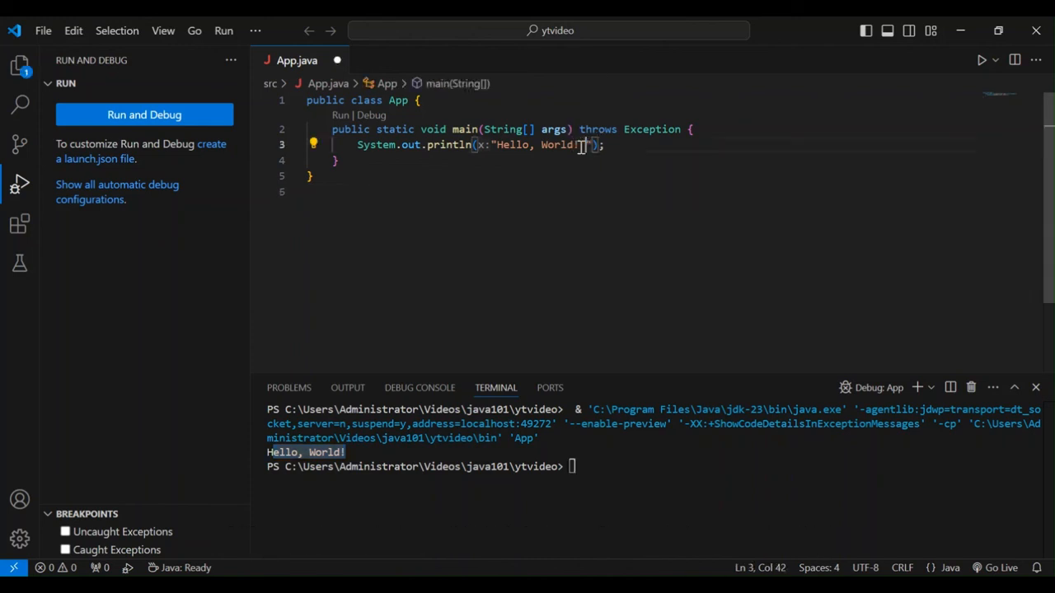
- Change the println text to 'Hello, World! from youtube', save App.java, and rerun with debugging
text(from)
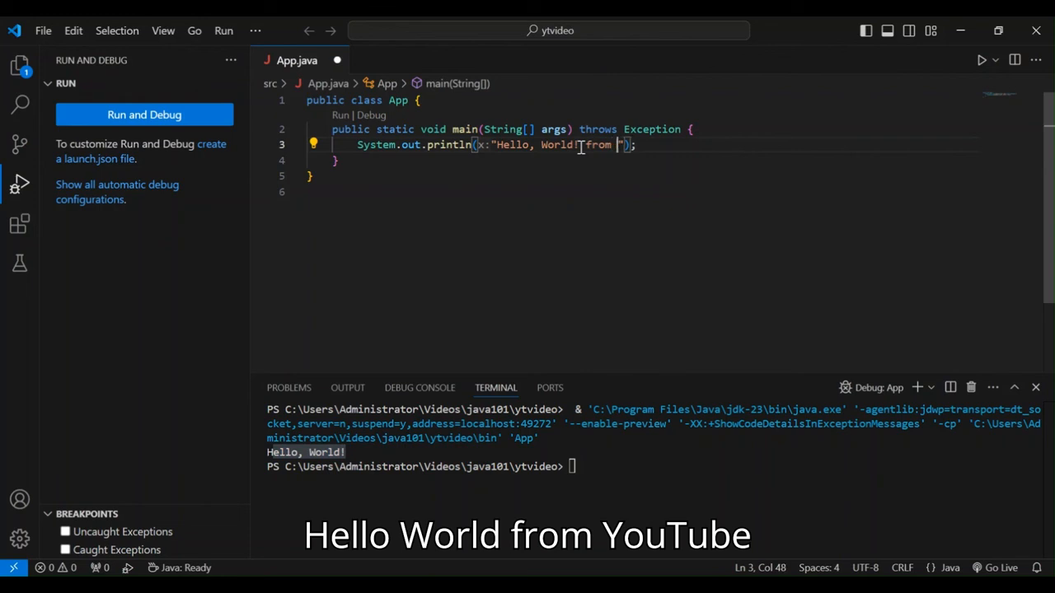
text(youtube)
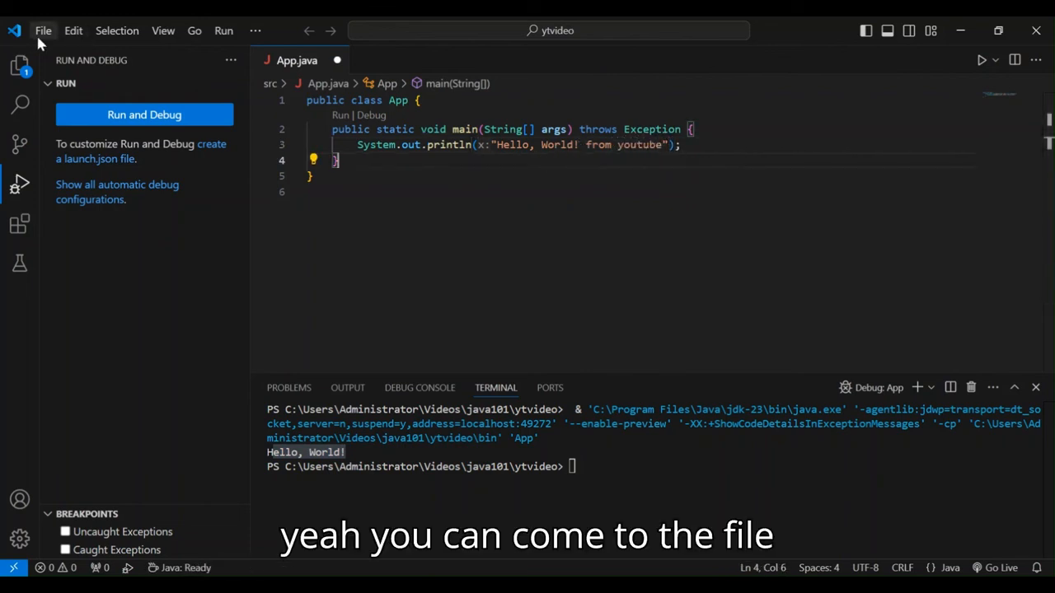
click(43, 30)
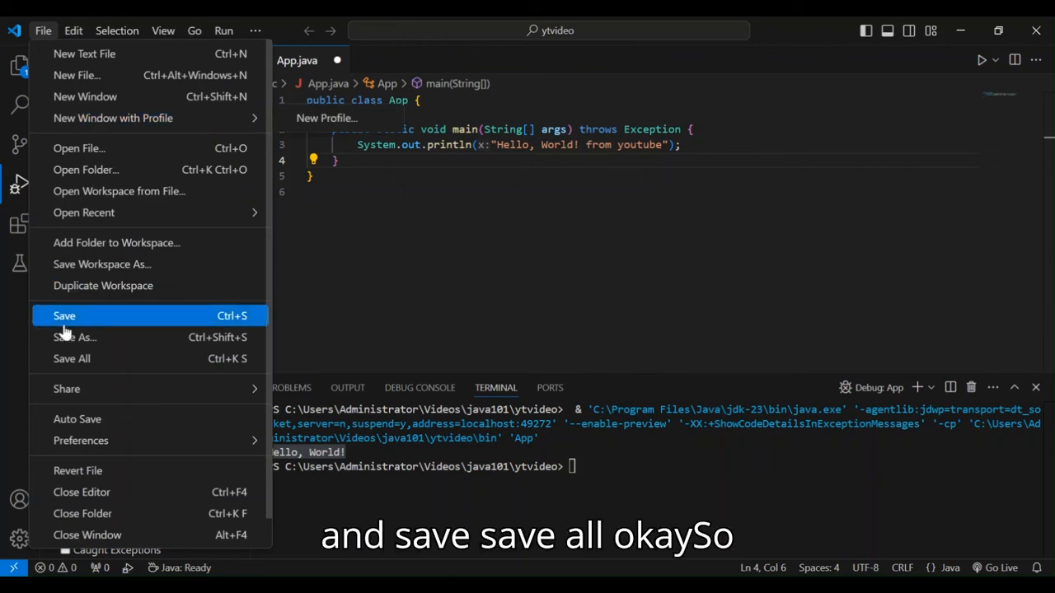
click(64, 315)
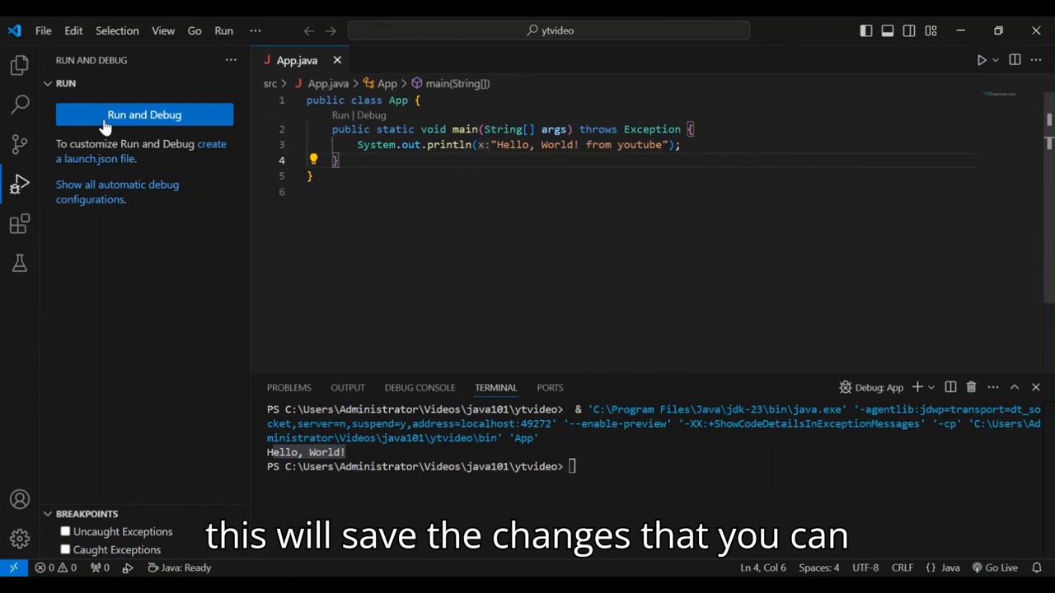
click(143, 115)
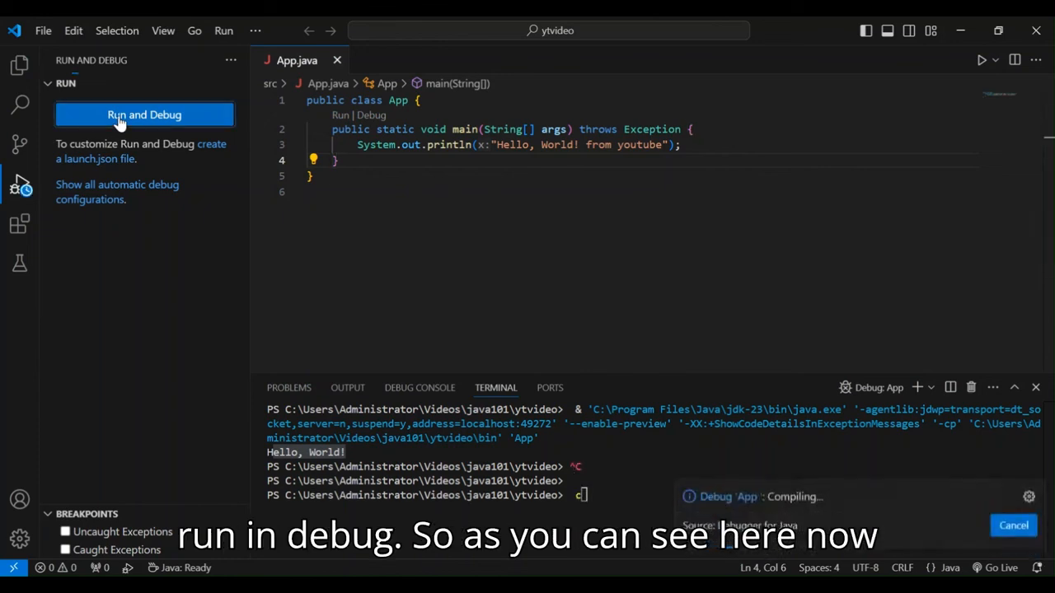